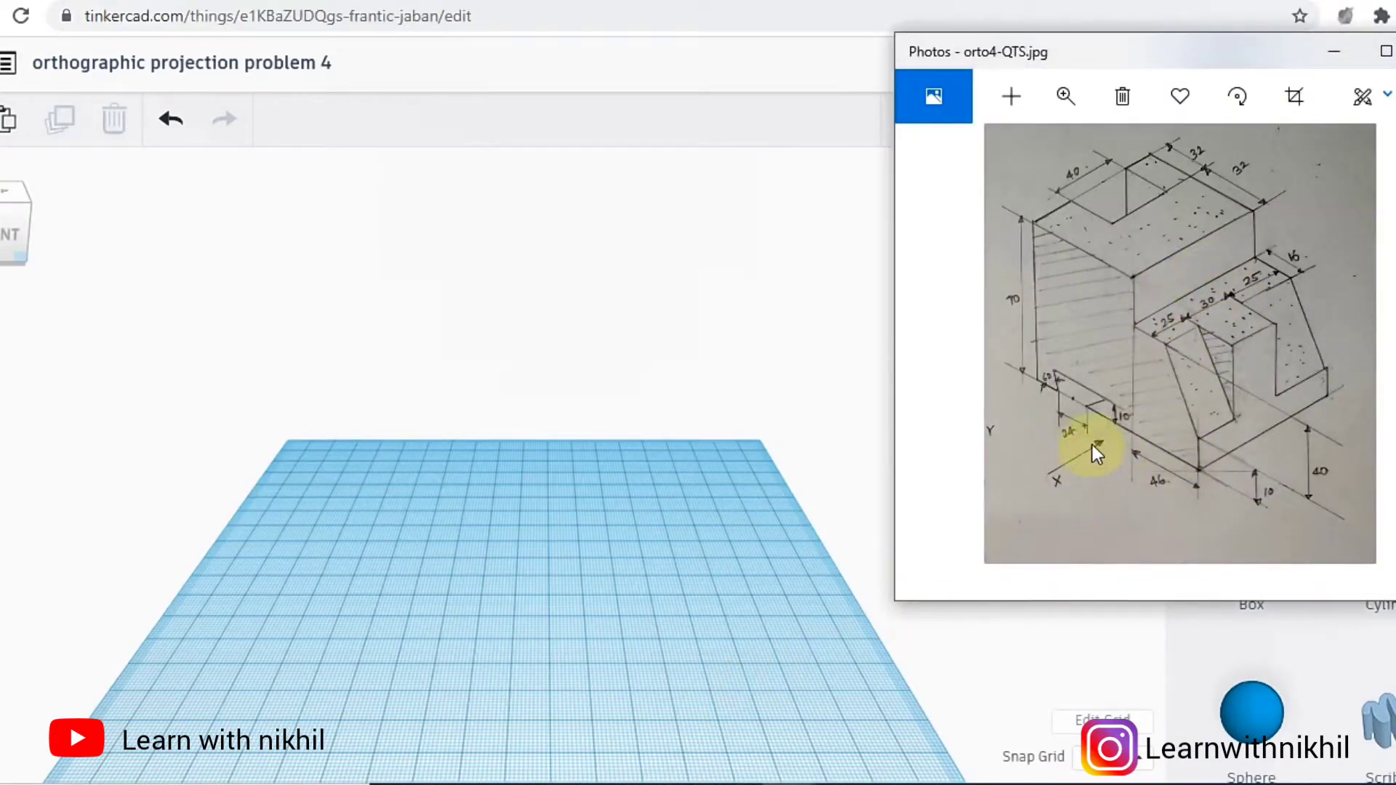
{"action": "mouse_move", "coordinate": [1197, 476]}
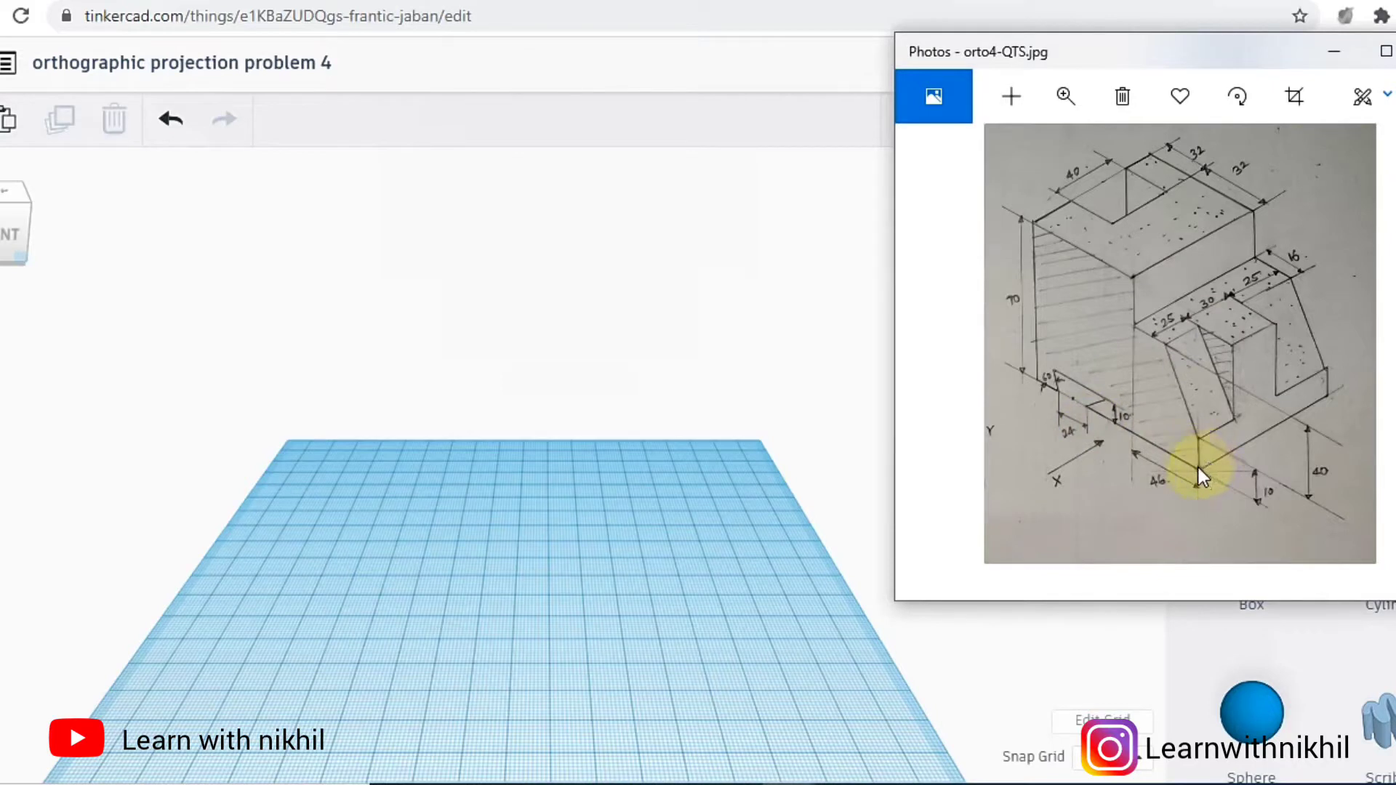
{"action": "mouse_move", "coordinate": [1184, 321]}
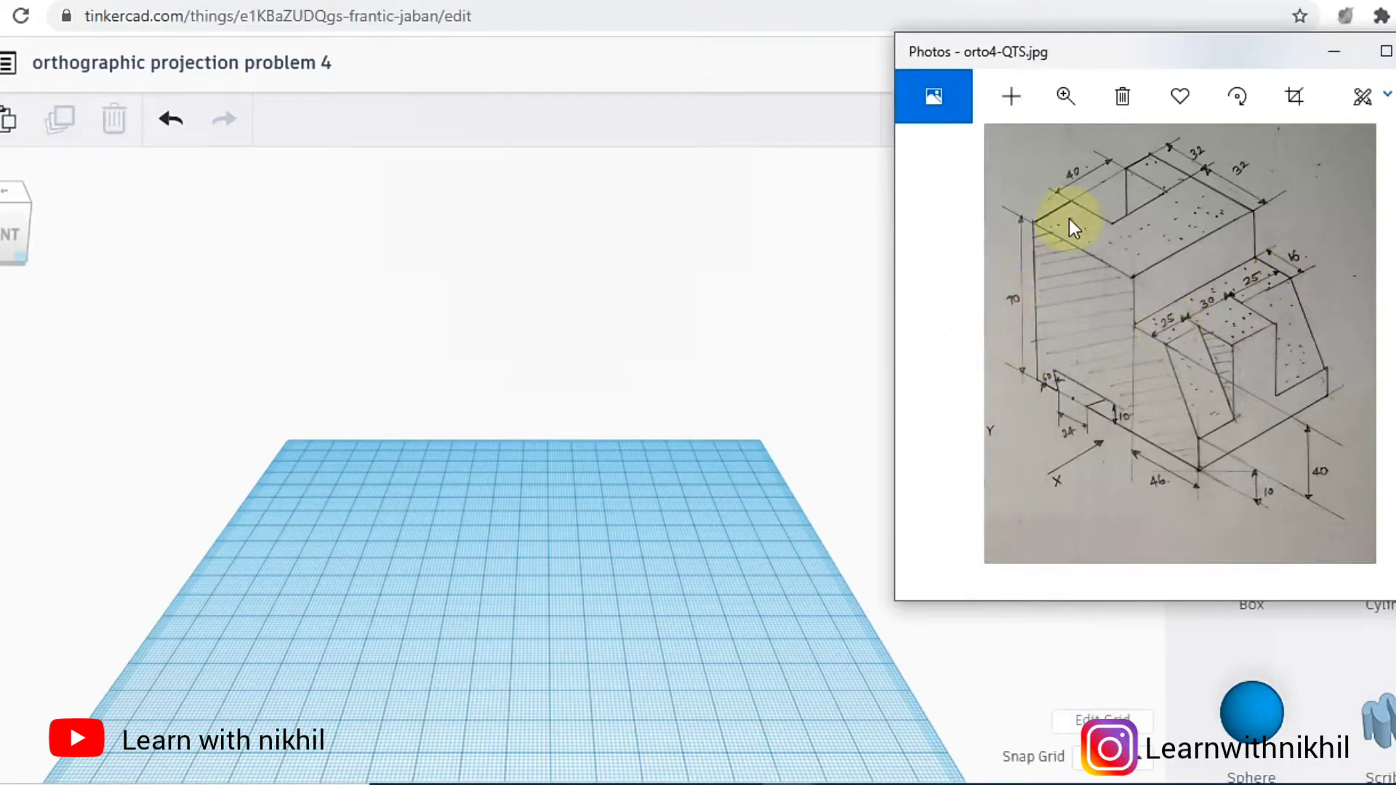
{"action": "mouse_move", "coordinate": [1184, 459]}
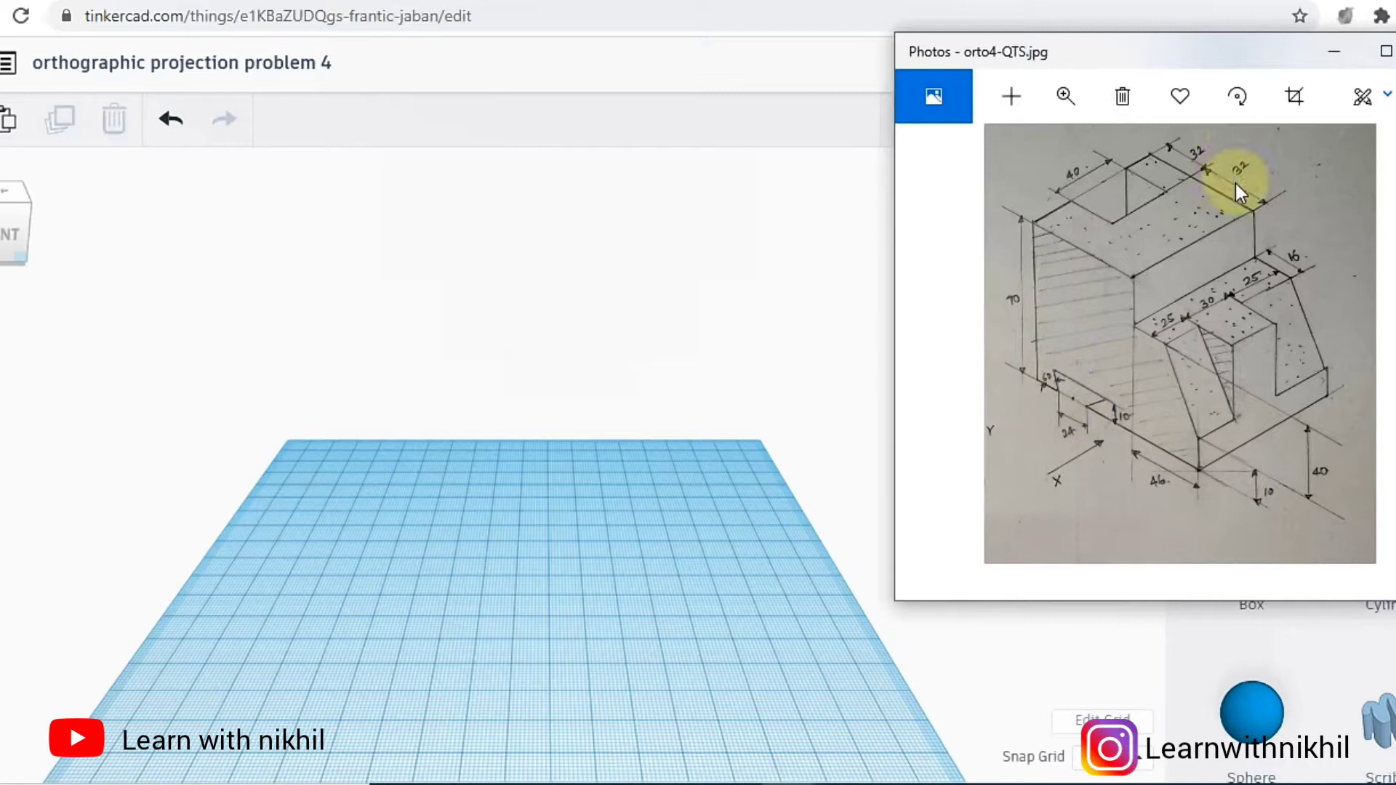
{"action": "mouse_move", "coordinate": [1206, 488]}
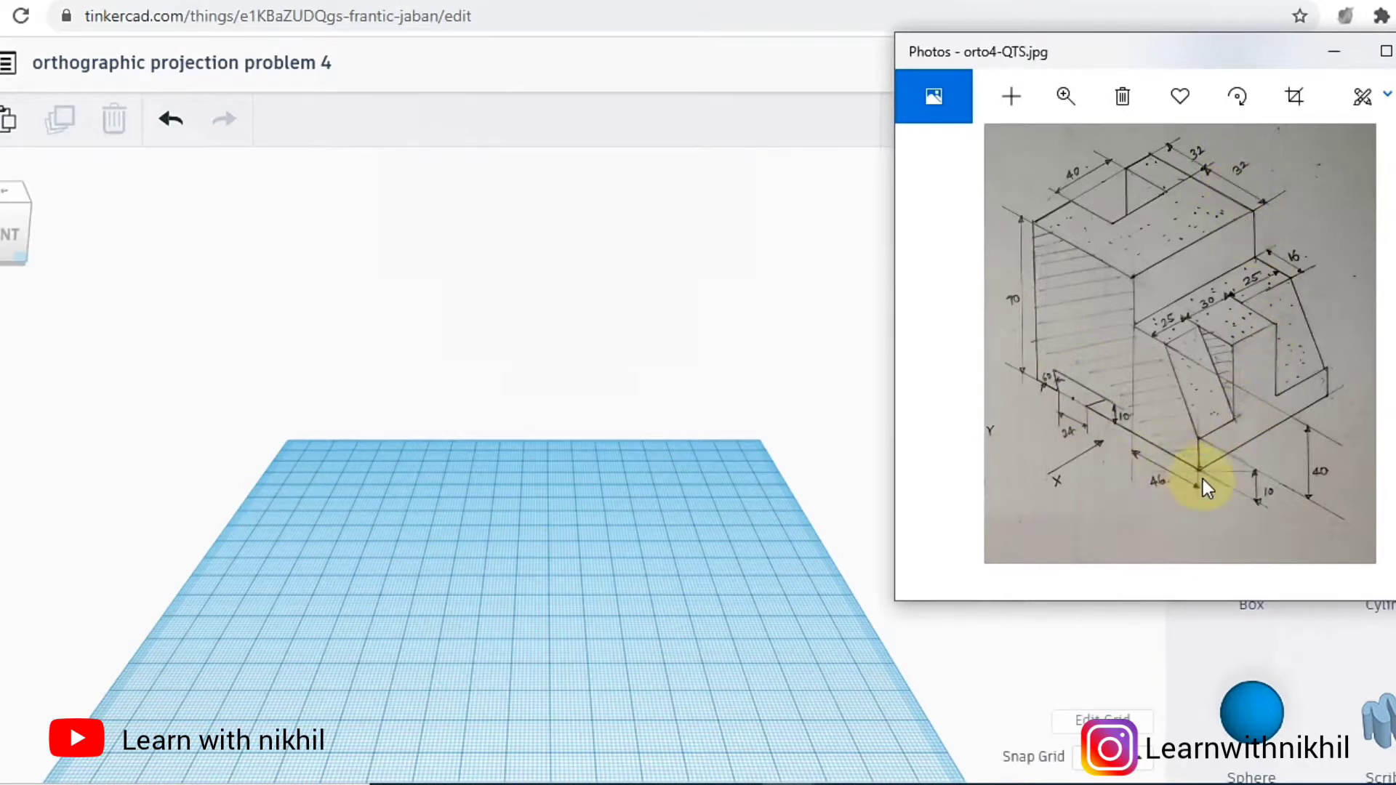
{"action": "mouse_move", "coordinate": [1277, 476]}
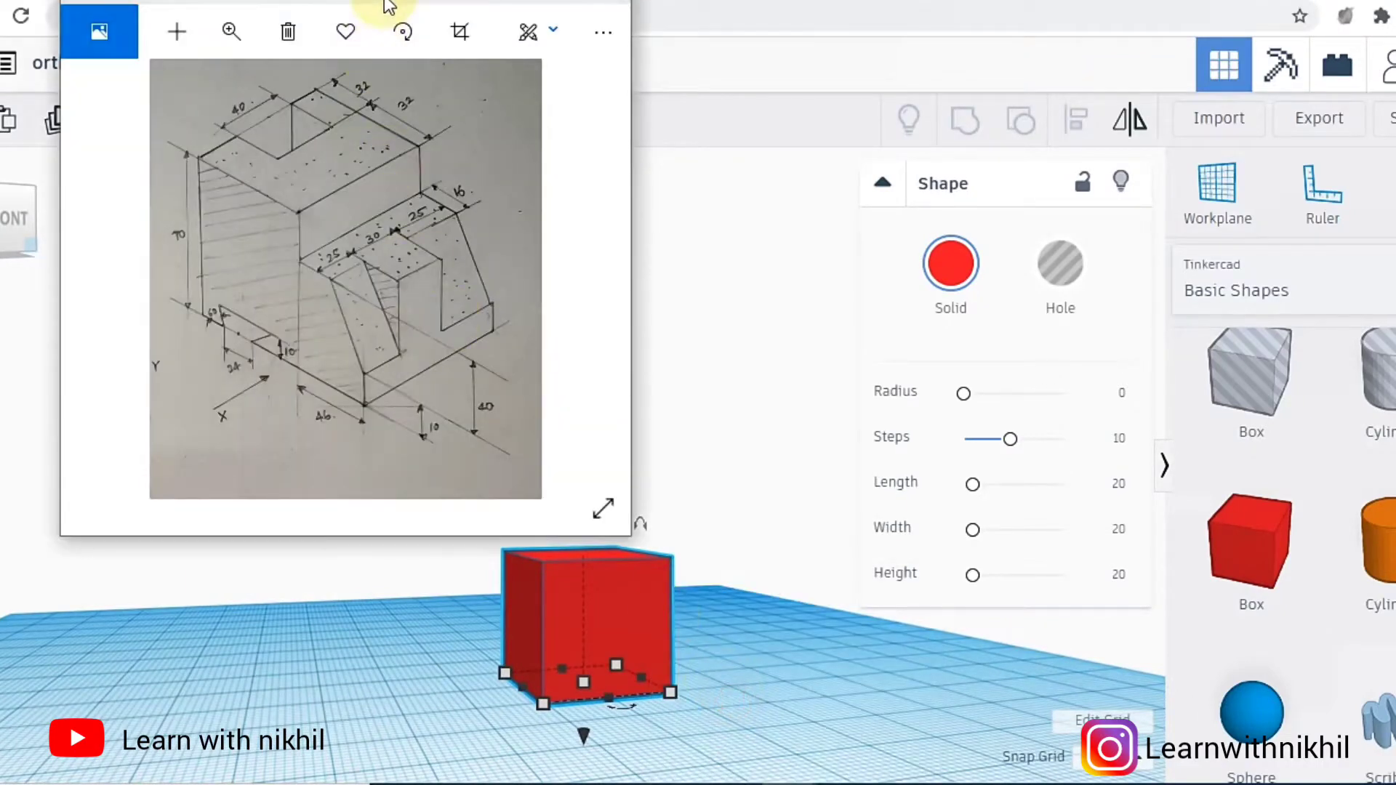
- Move the reference drawing aside and set the box height to 70
{"action": "left_click_drag", "start_coordinate": [356, 31], "coordinate": [1055, 79]}
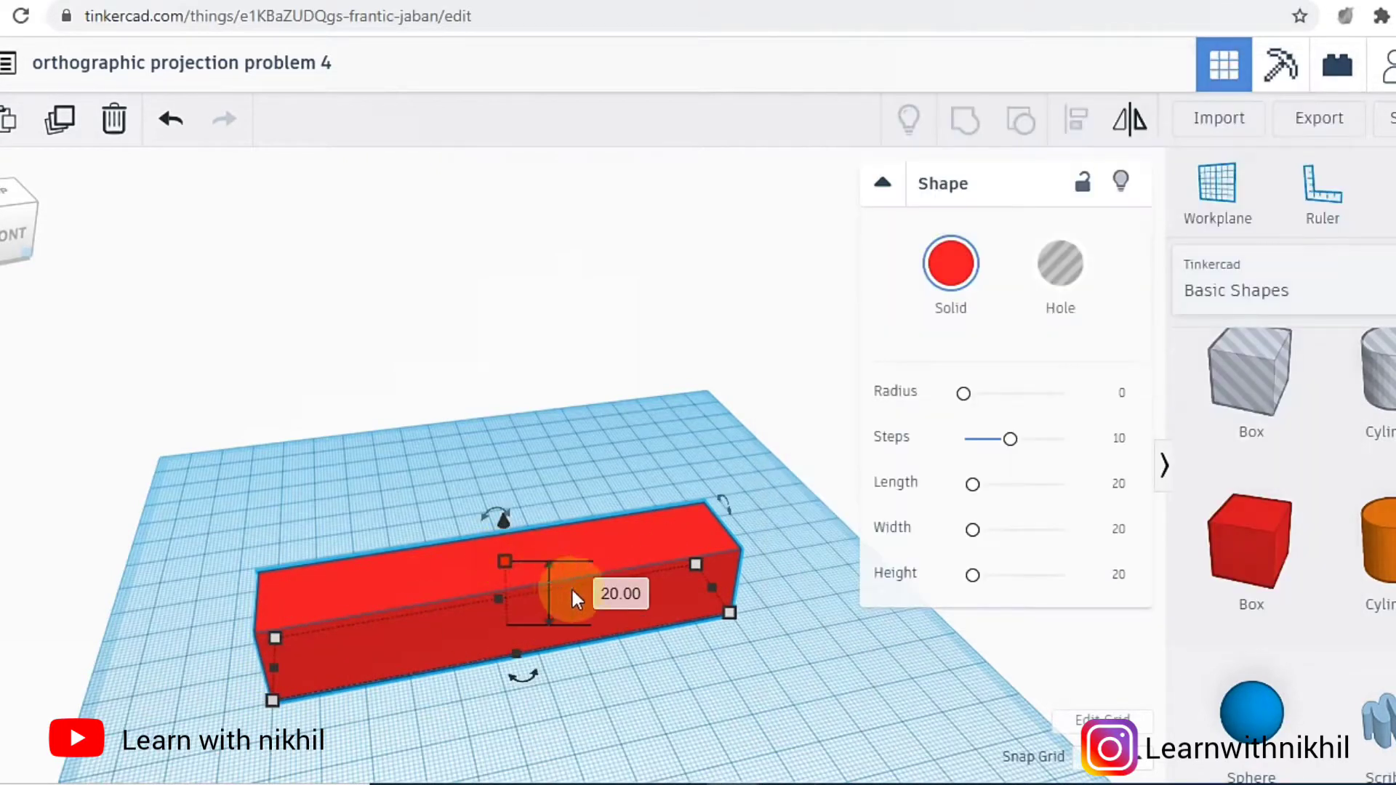
{"action": "type", "text": "70"}
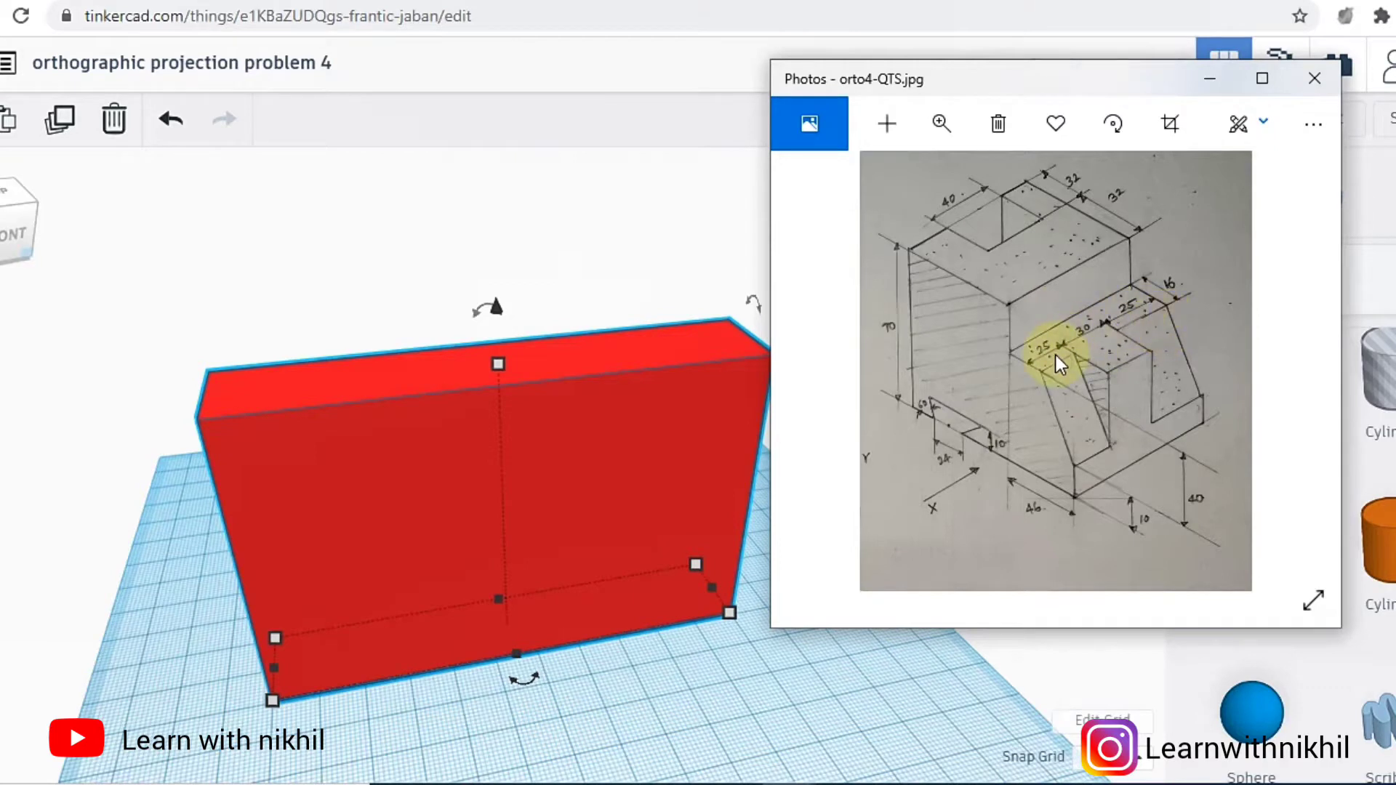
{"action": "mouse_move", "coordinate": [814, 477]}
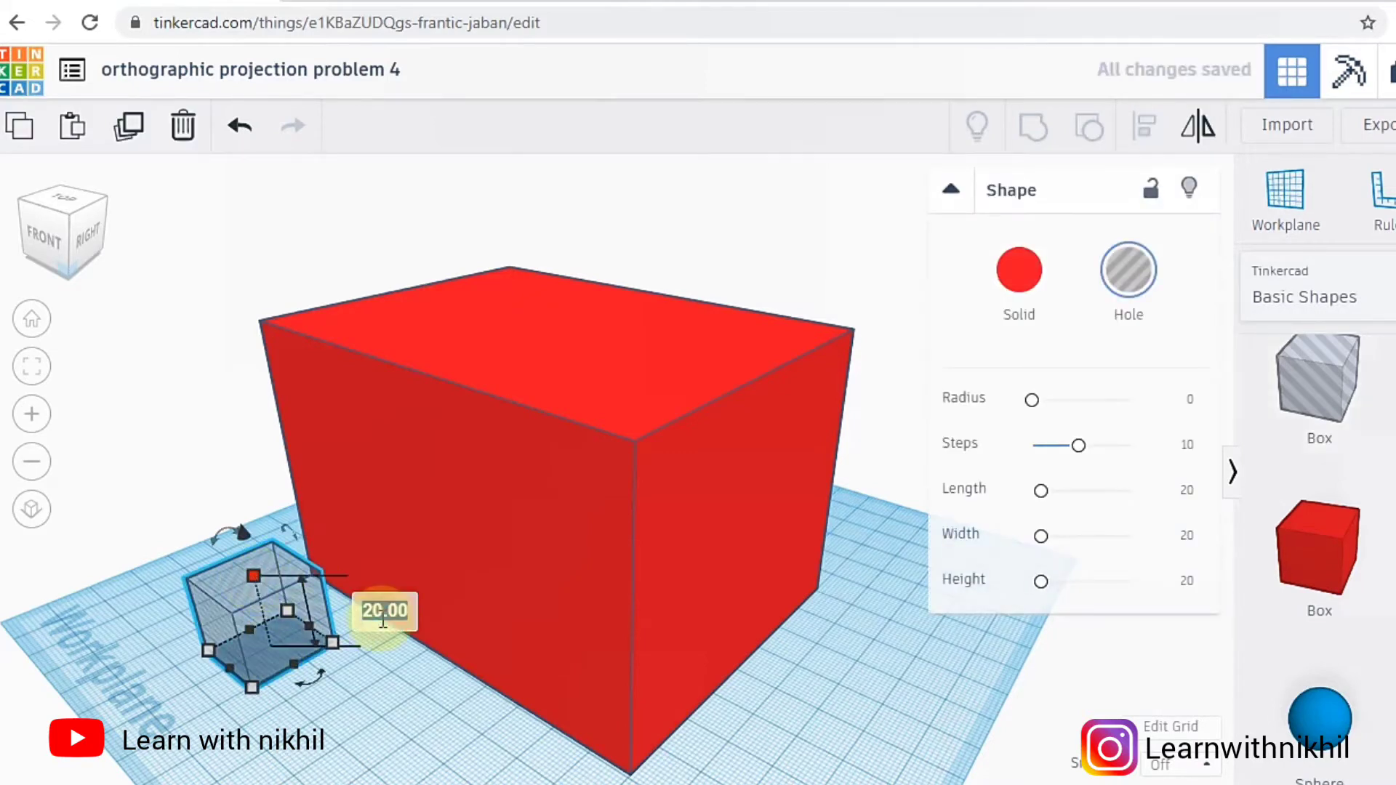
- Size the hole box to the slot and move it into the block's top corner
{"action": "left_click_drag", "start_coordinate": [249, 576], "coordinate": [200, 362]}
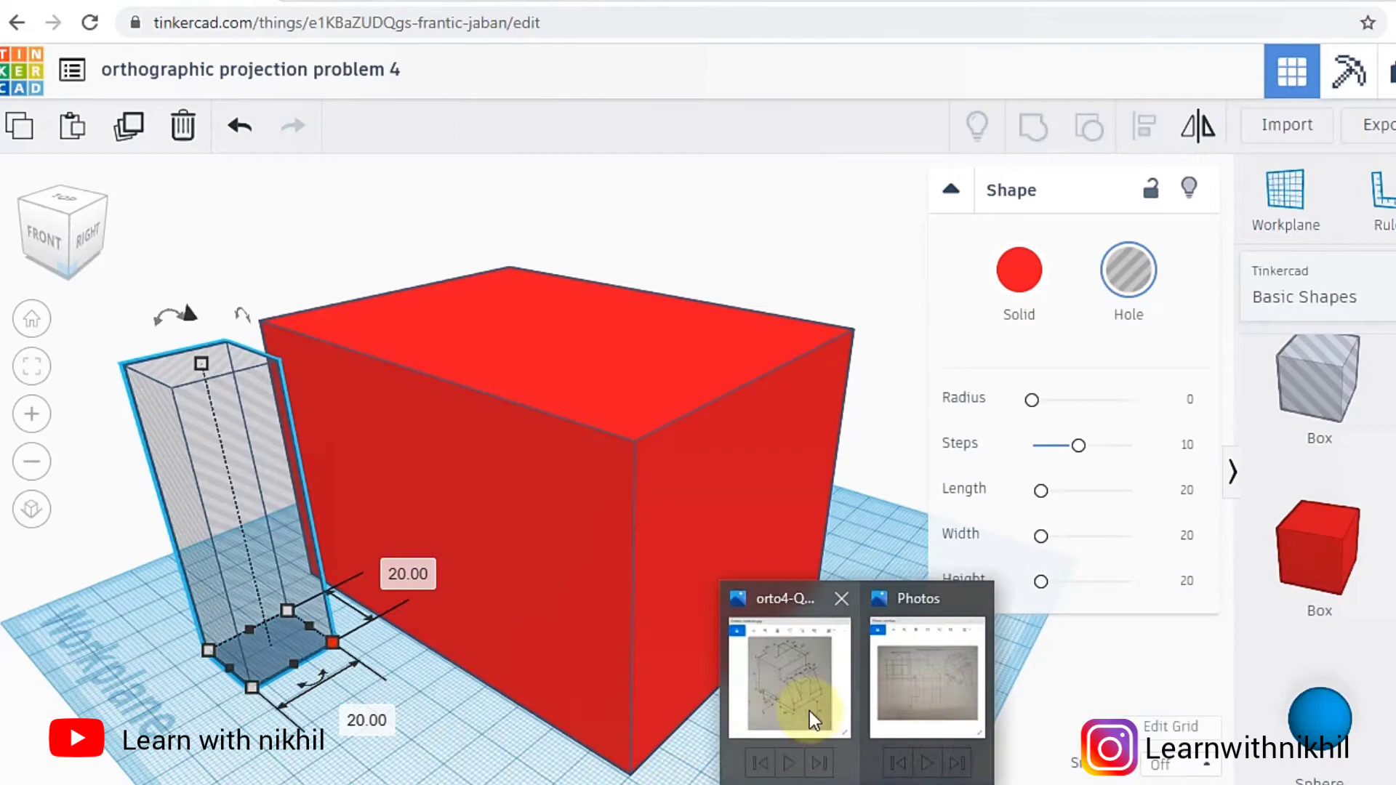
{"action": "left_click", "coordinate": [786, 677]}
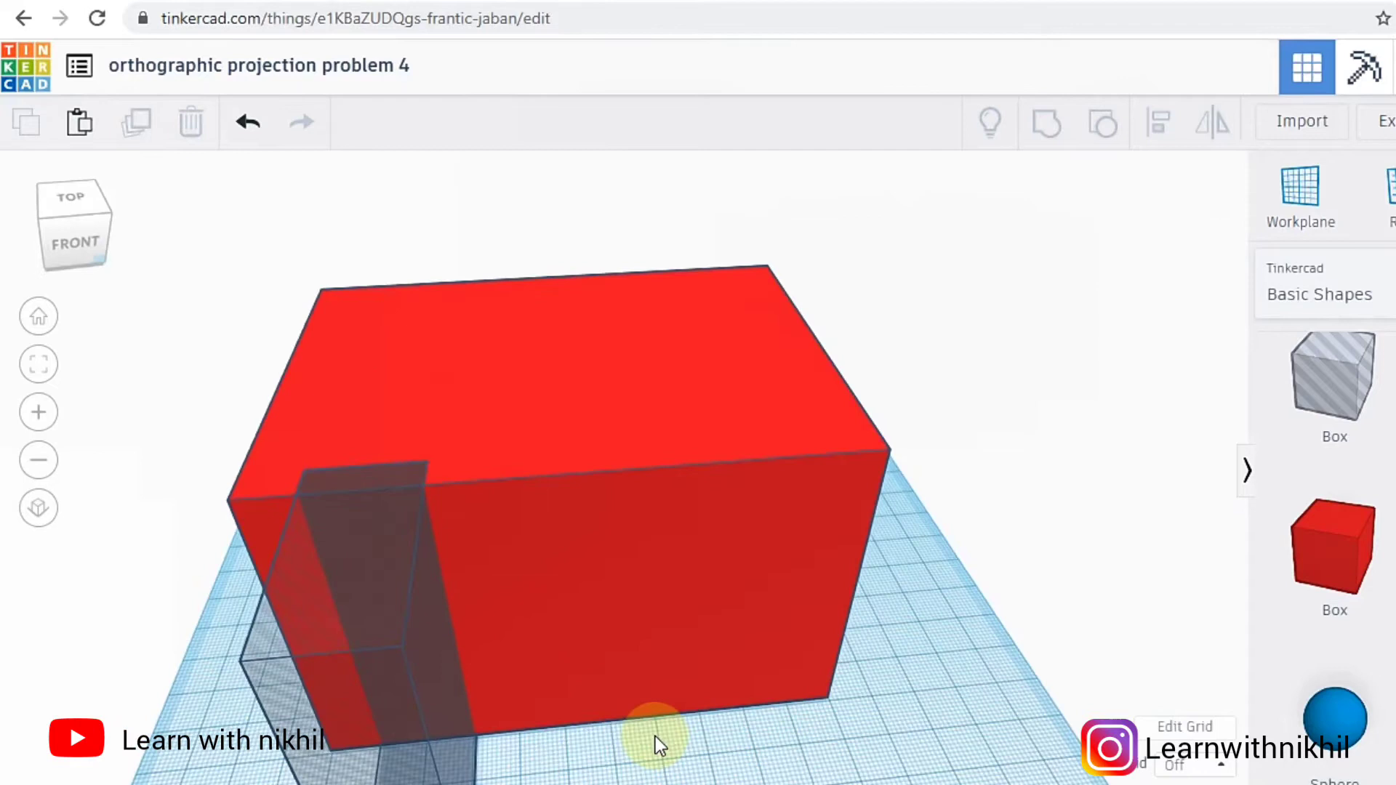
{"action": "left_click", "coordinate": [654, 729]}
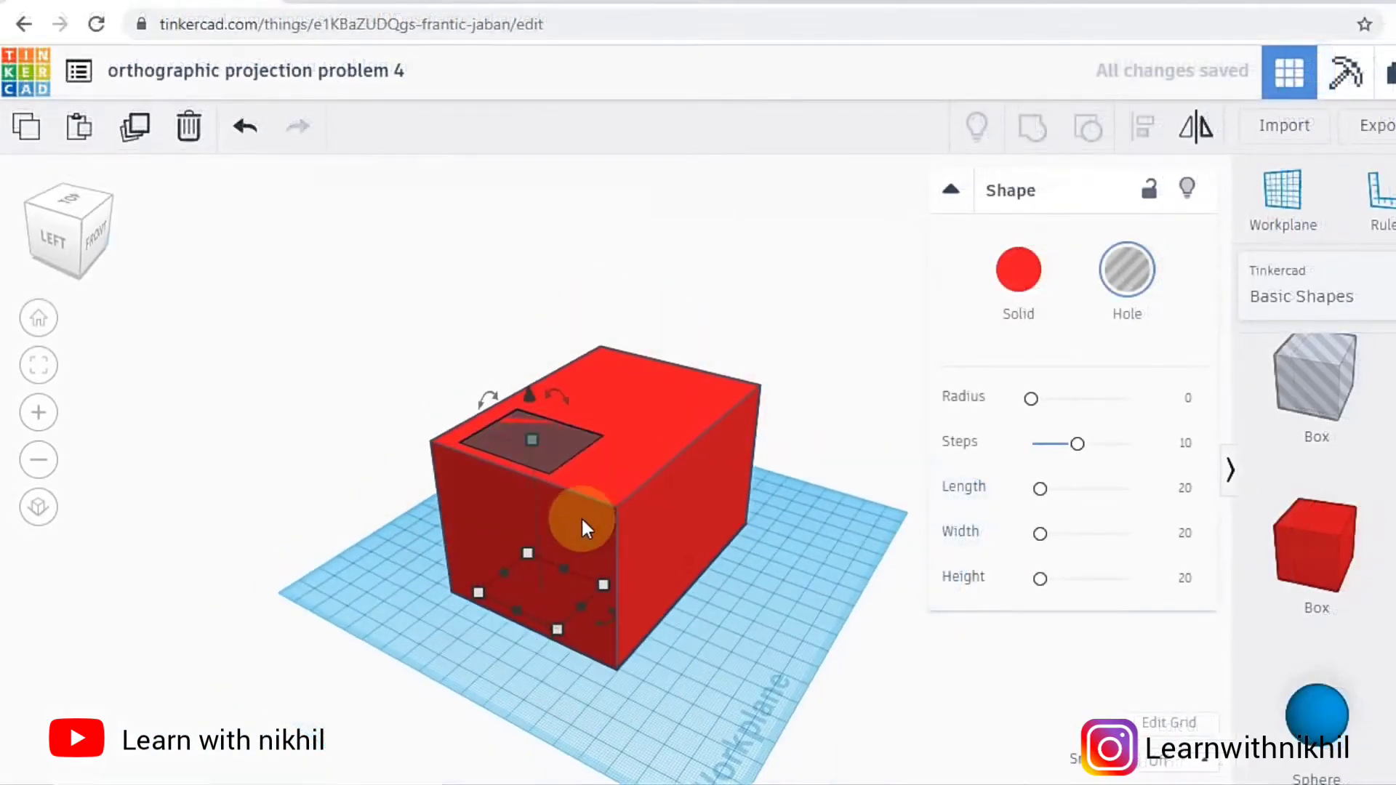
{"action": "left_click_drag", "start_coordinate": [579, 520], "coordinate": [595, 485]}
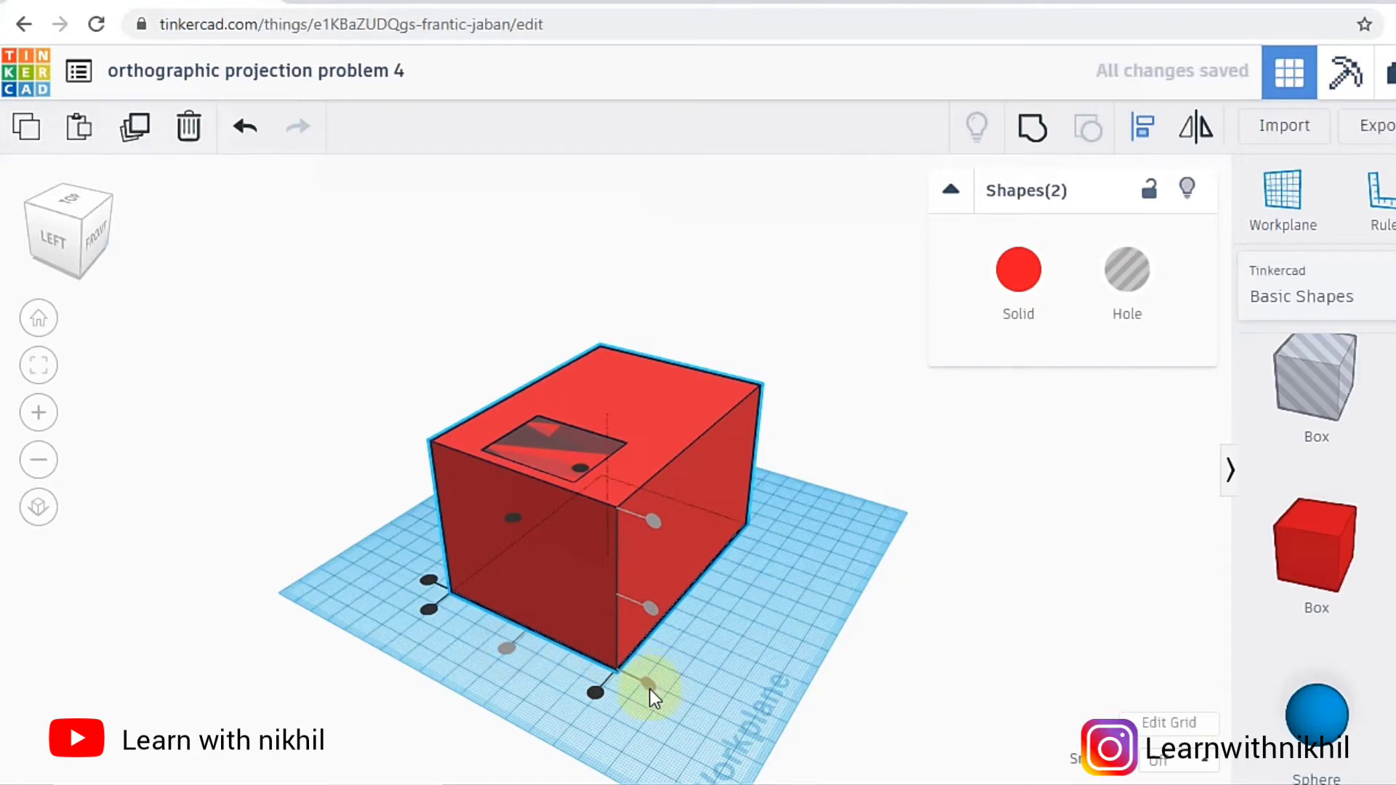
{"action": "left_click", "coordinate": [646, 552]}
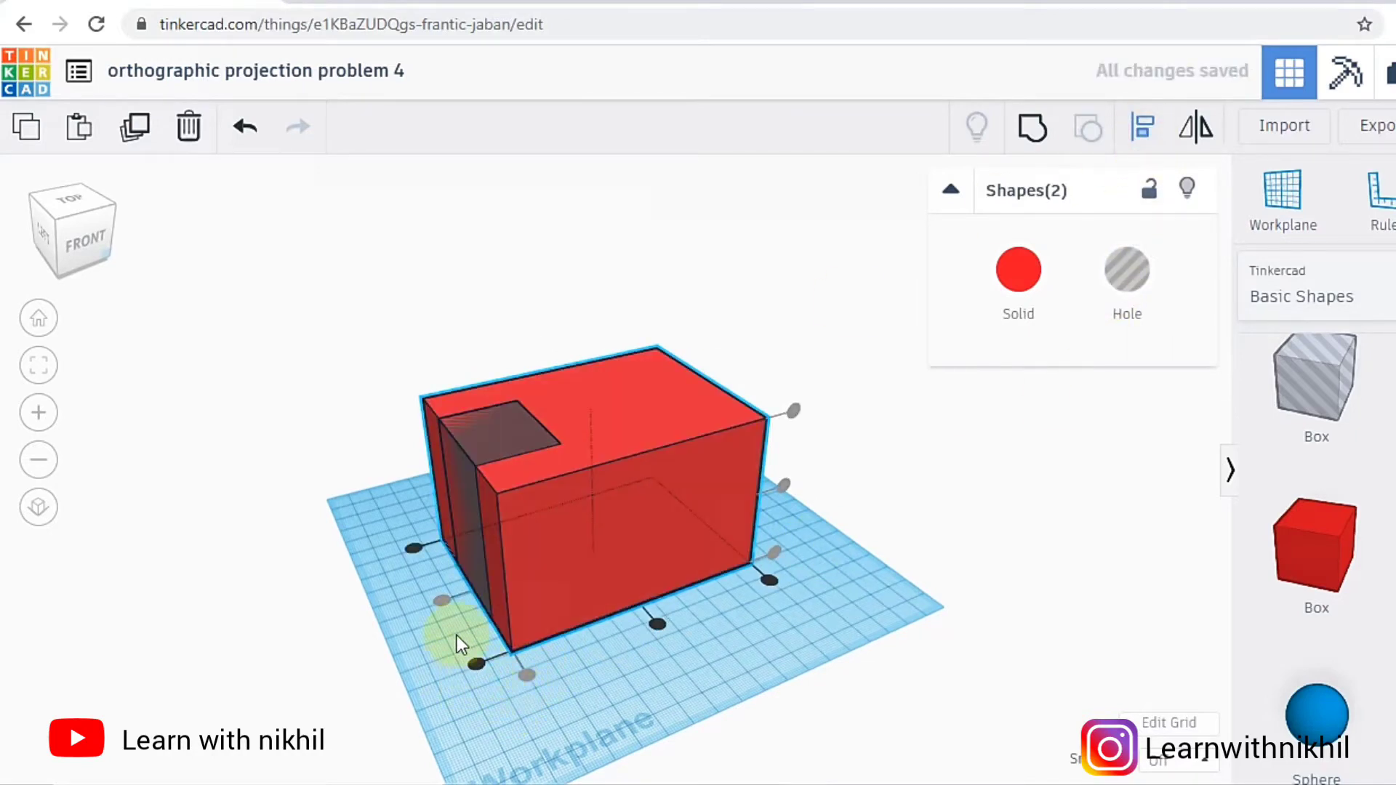
{"action": "left_click", "coordinate": [743, 670]}
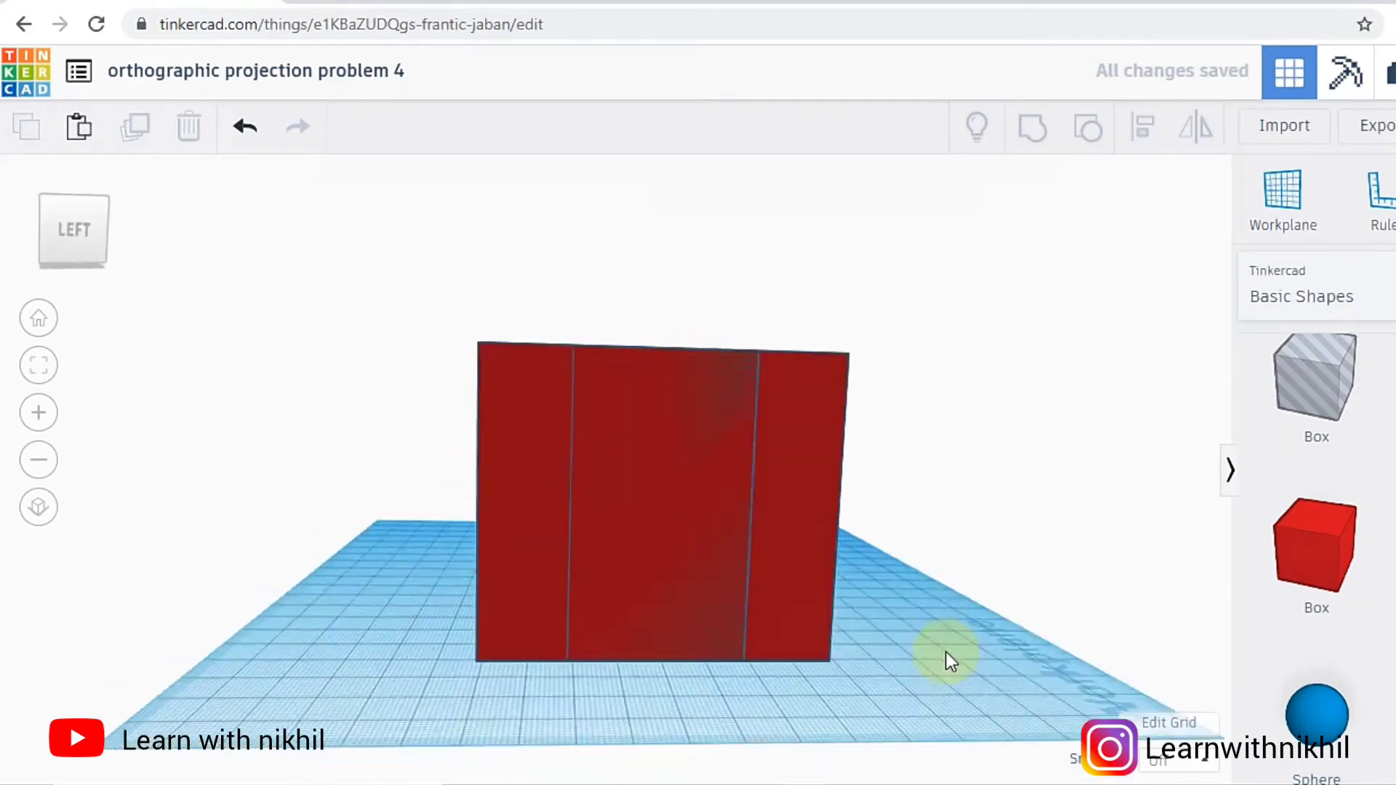
- Orbit around the block while selecting it together with the slot hole
{"action": "left_click_drag", "start_coordinate": [948, 659], "coordinate": [903, 253]}
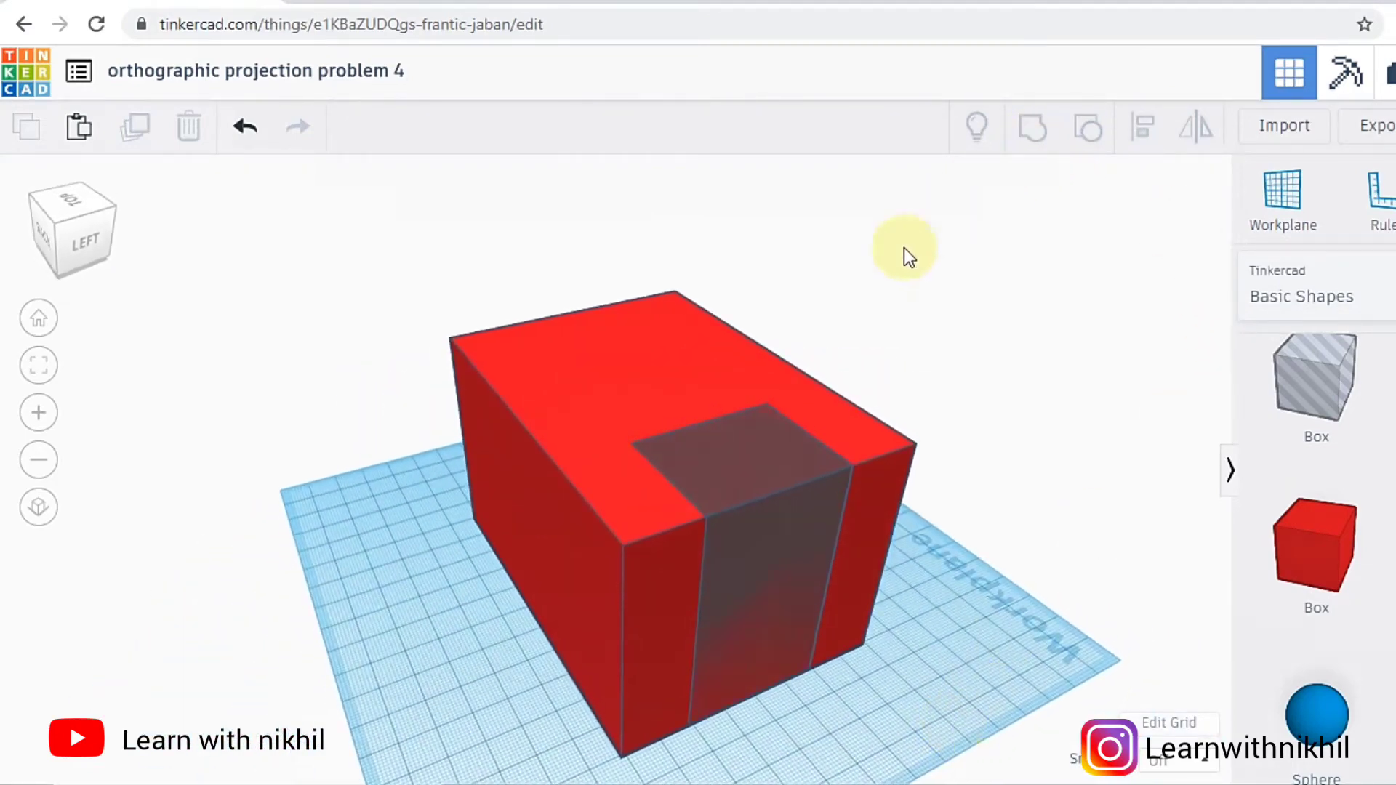
{"action": "left_click", "coordinate": [1031, 126]}
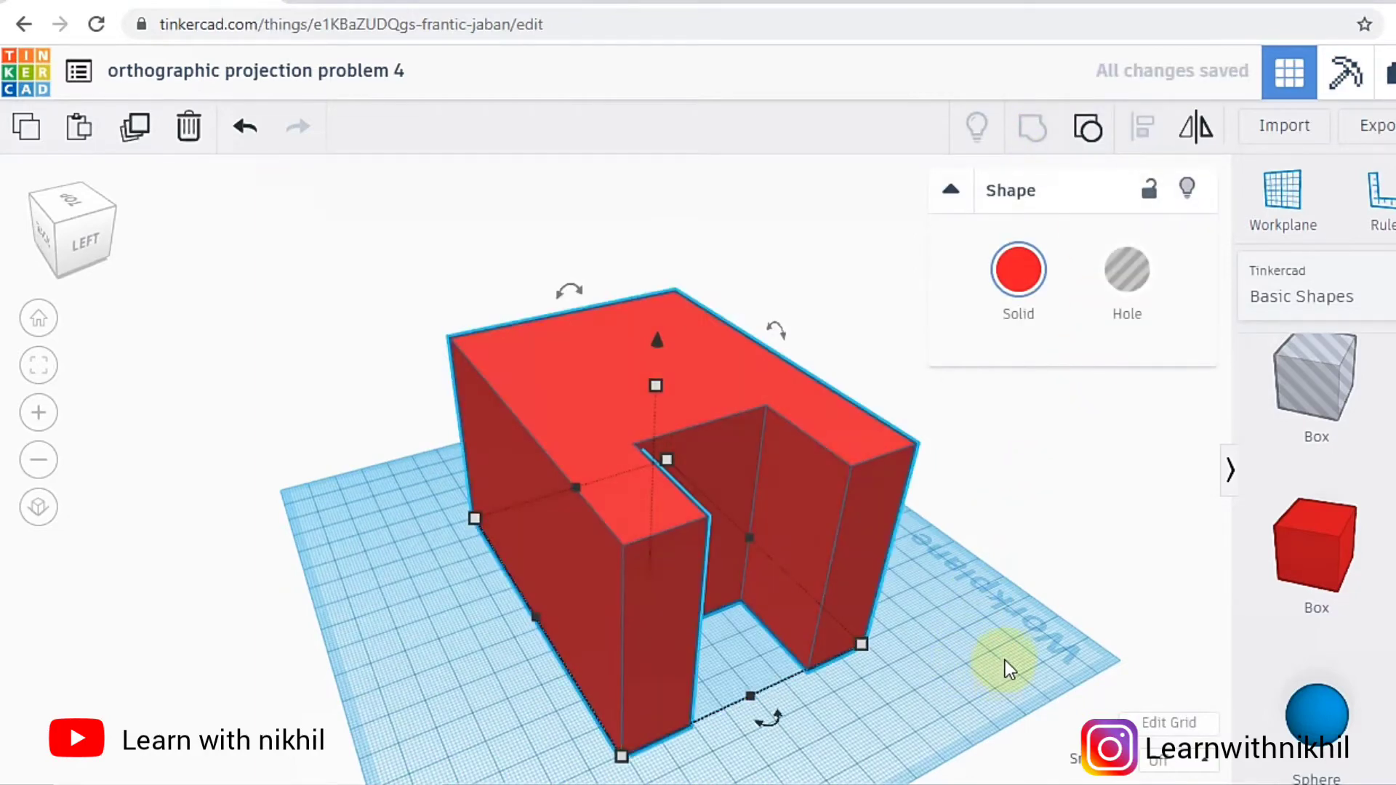
{"action": "left_click_drag", "start_coordinate": [1007, 667], "coordinate": [597, 552]}
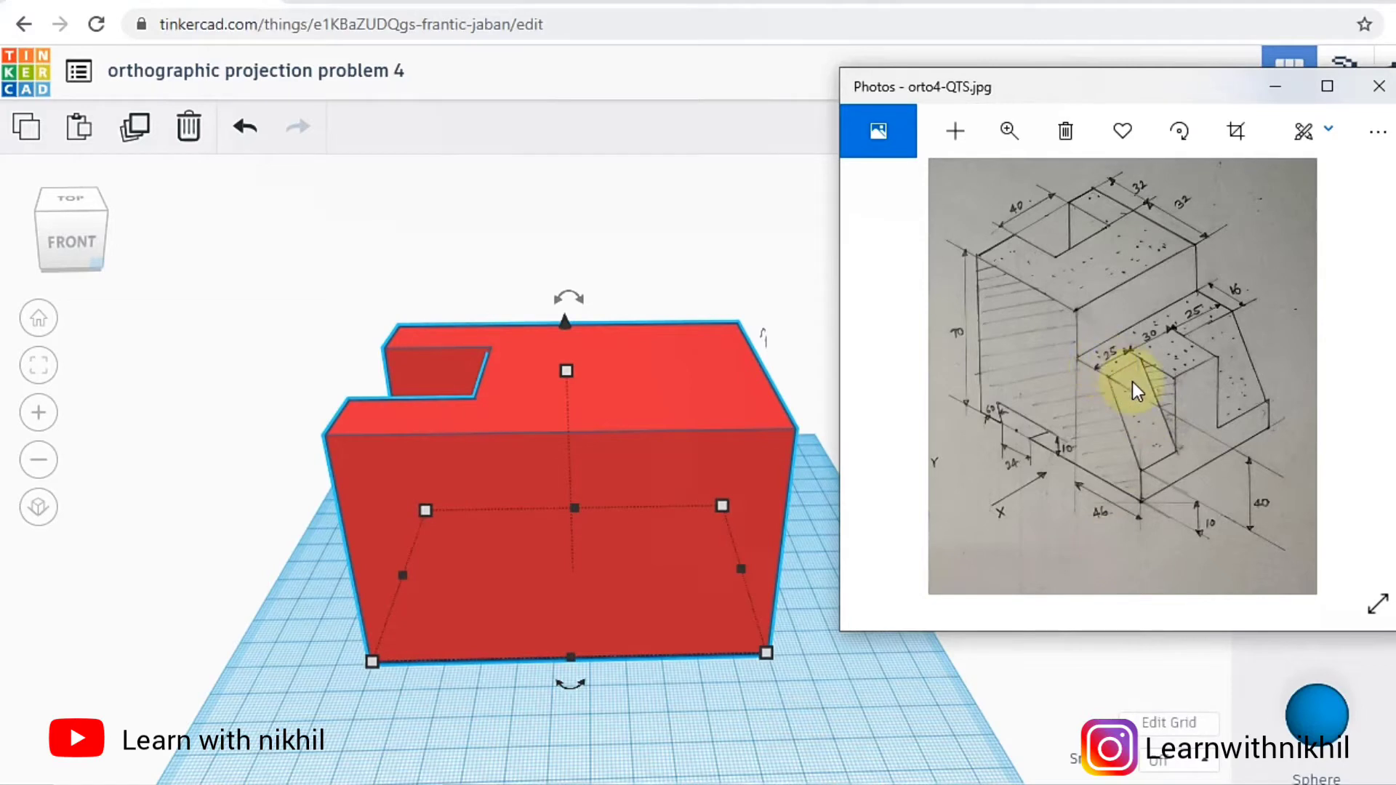
{"action": "mouse_move", "coordinate": [1091, 325]}
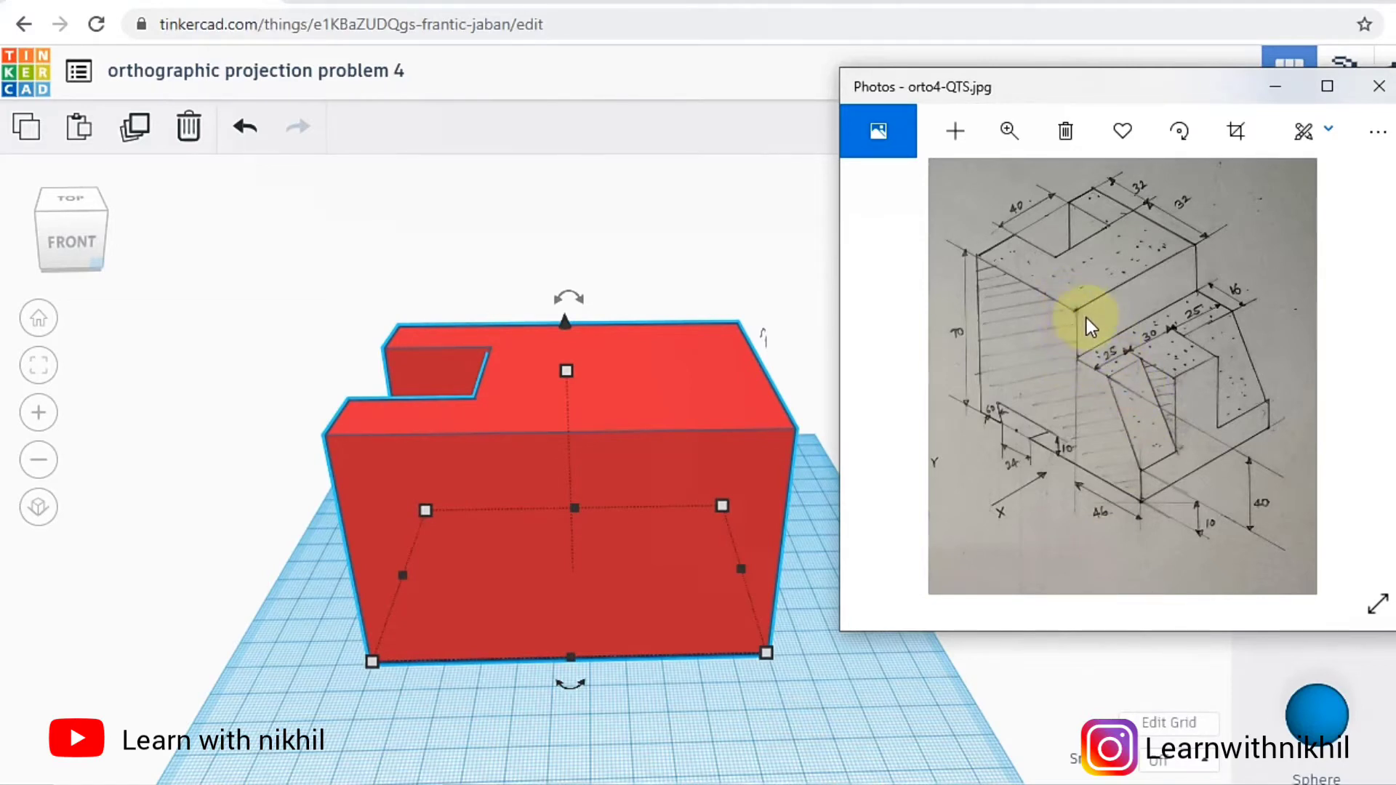
{"action": "mouse_move", "coordinate": [1193, 532]}
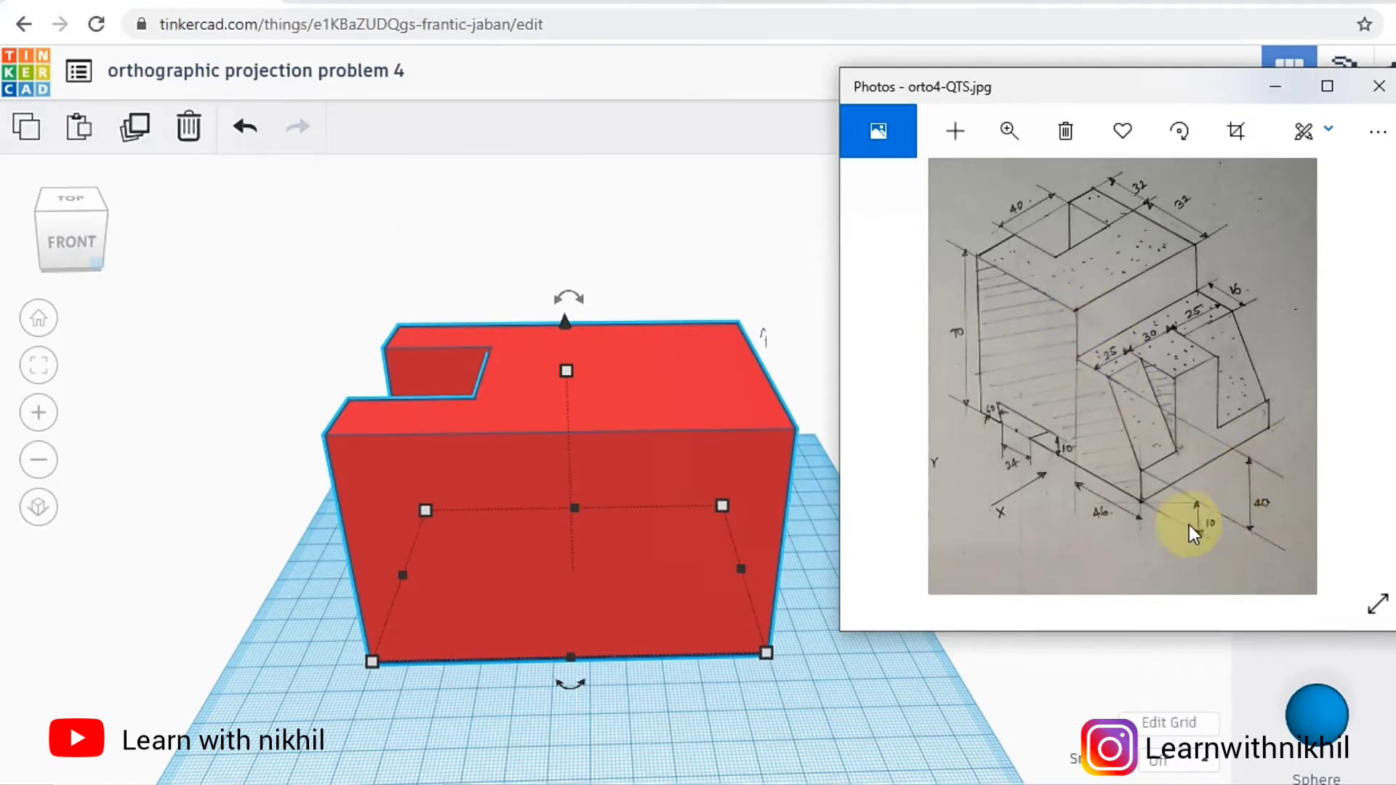
{"action": "mouse_move", "coordinate": [1091, 338]}
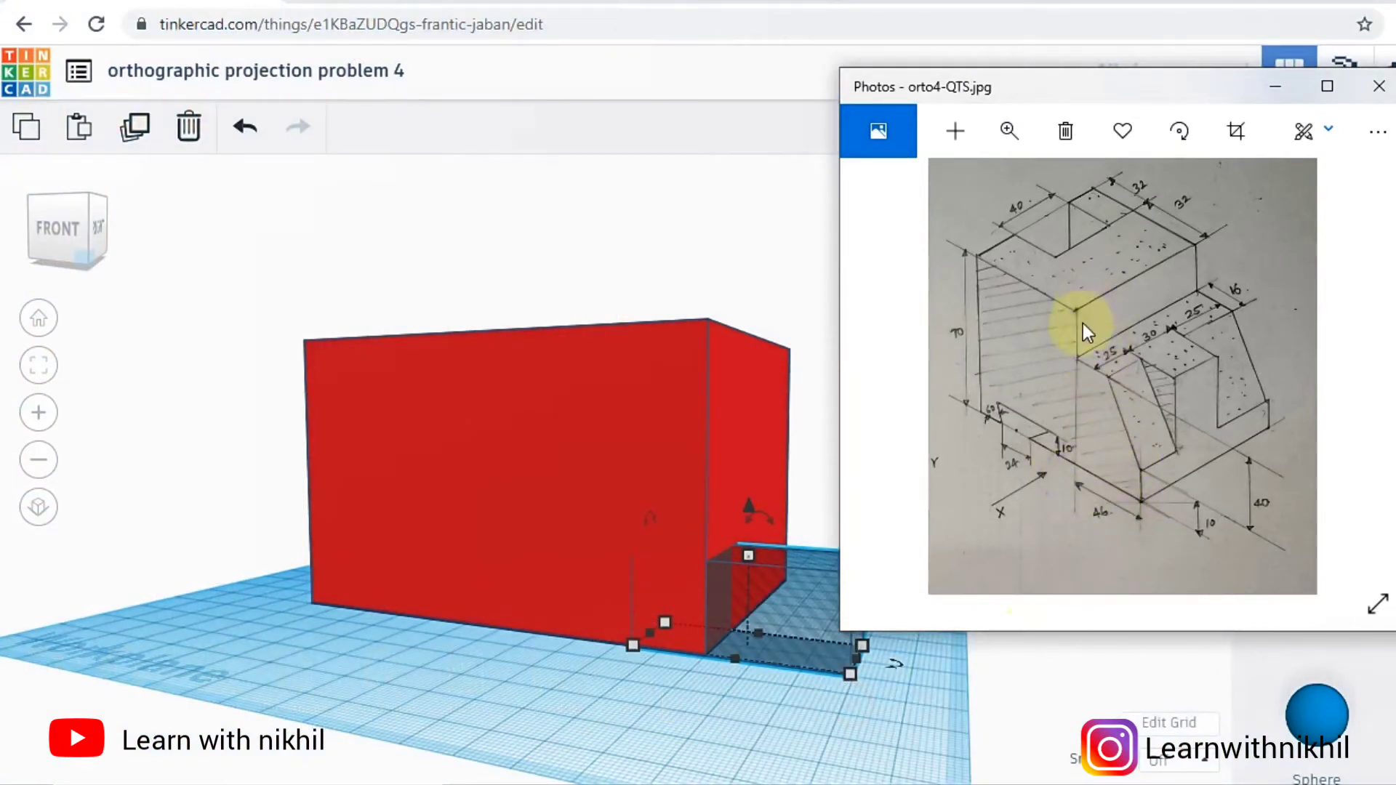
{"action": "mouse_move", "coordinate": [1102, 372]}
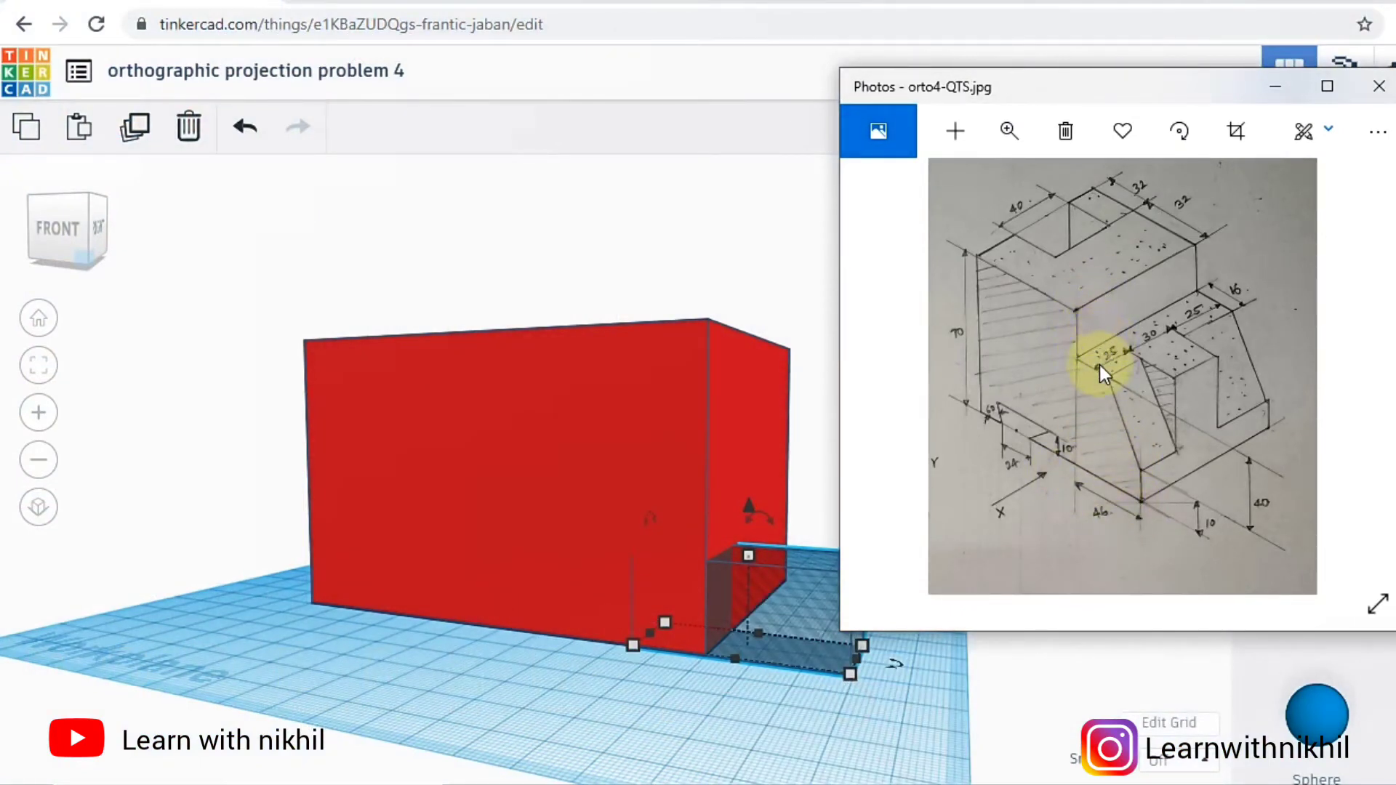
{"action": "mouse_move", "coordinate": [1104, 369]}
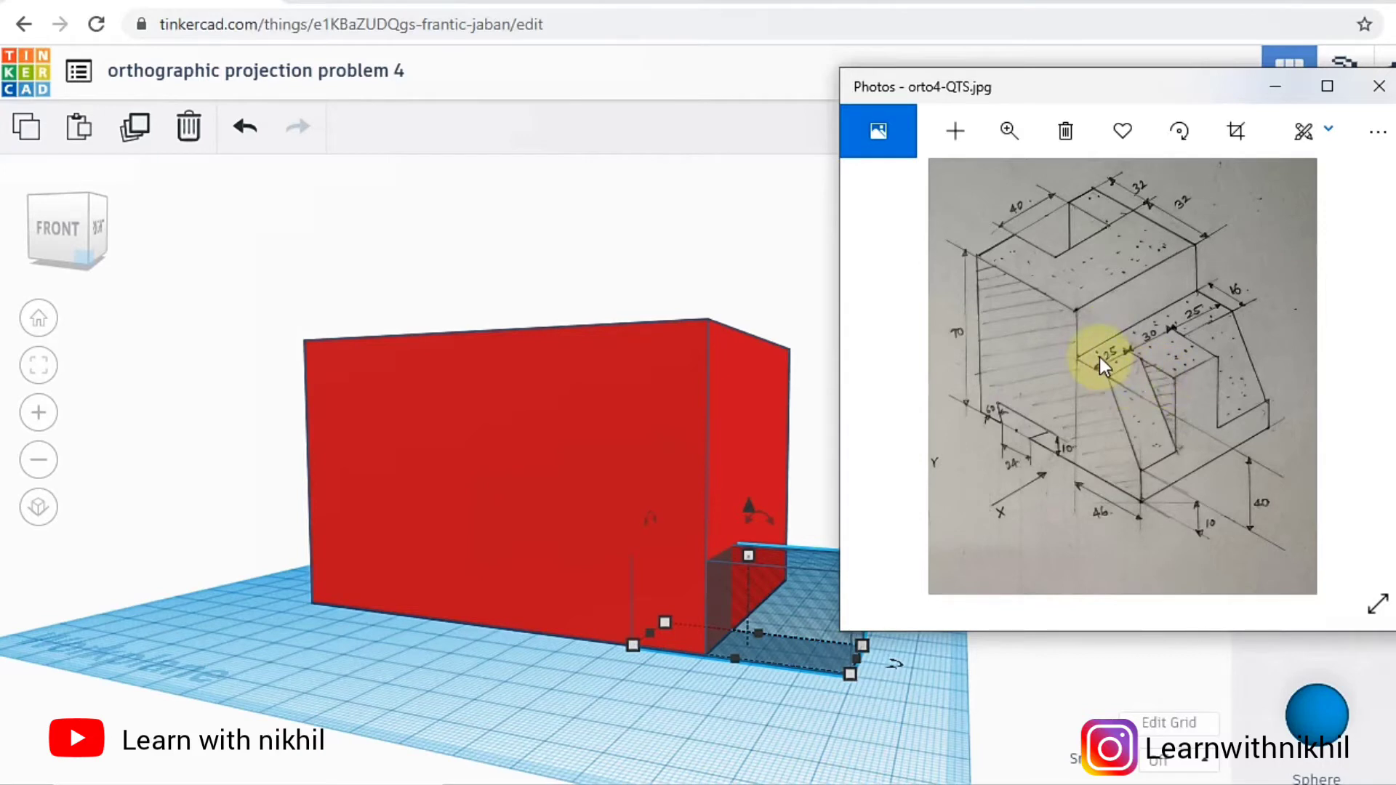
{"action": "mouse_move", "coordinate": [1158, 378]}
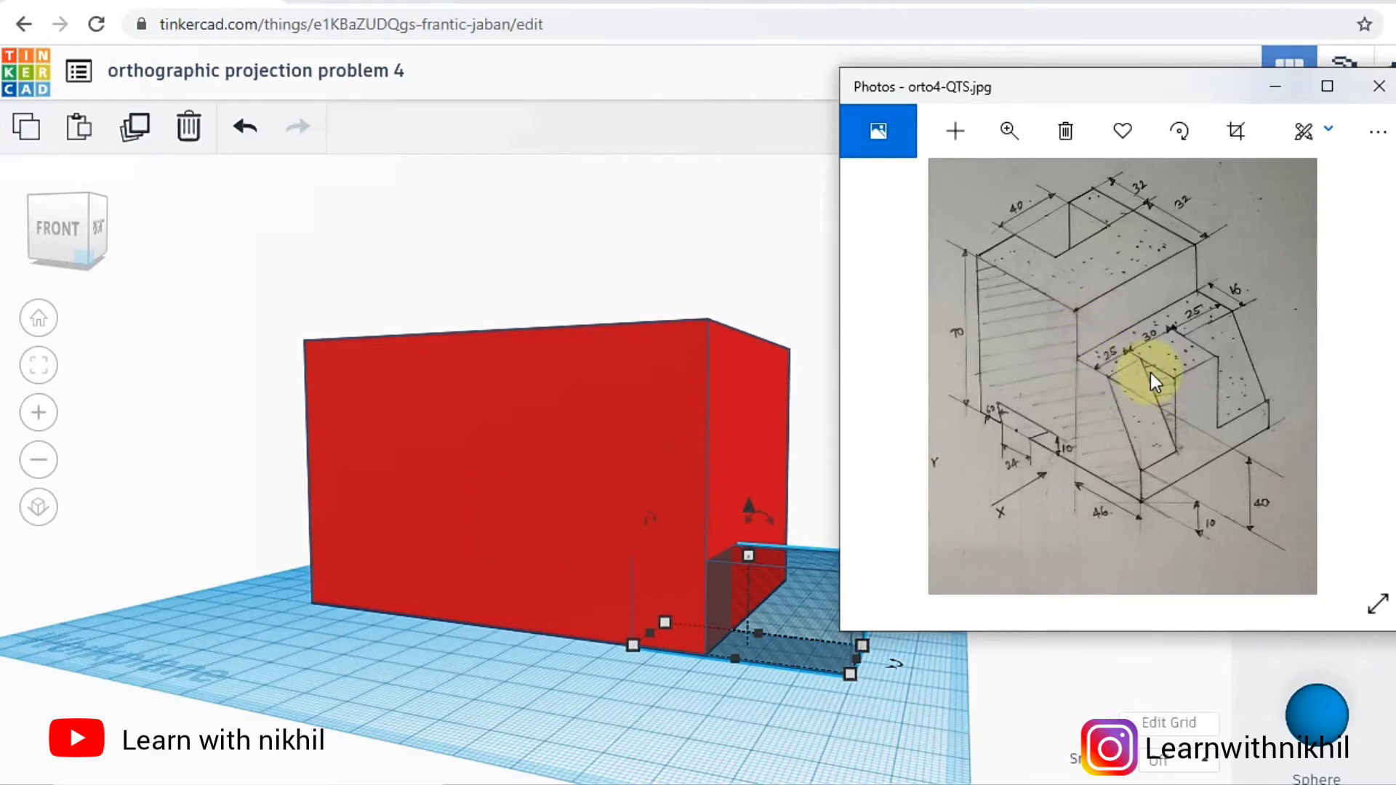
{"action": "mouse_move", "coordinate": [1229, 276]}
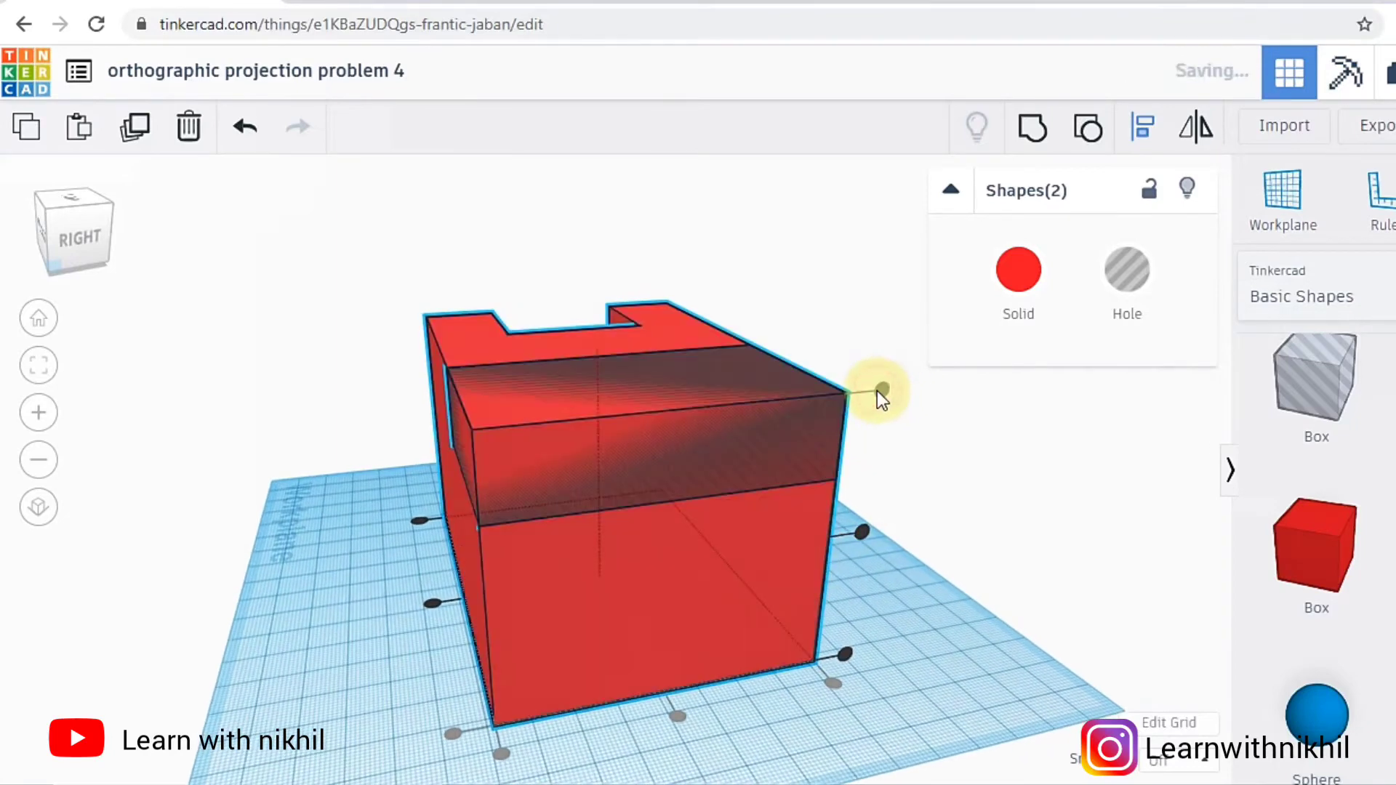
- Drag a new small hole box beside the stepped block
{"action": "left_click_drag", "start_coordinate": [876, 396], "coordinate": [1077, 614]}
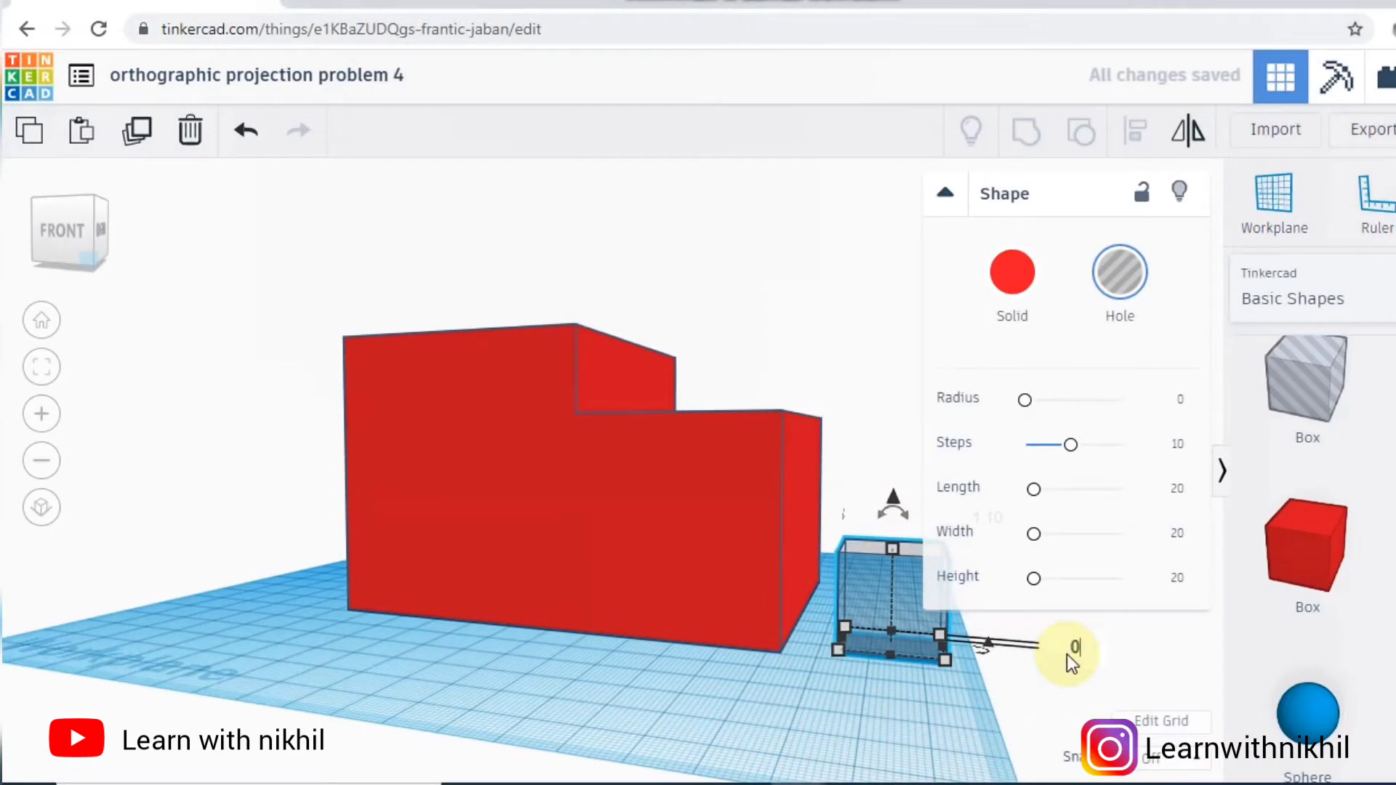
- Keep the hole box offset at 0 and tilt it about 15° against the front step
{"action": "left_click", "coordinate": [945, 193]}
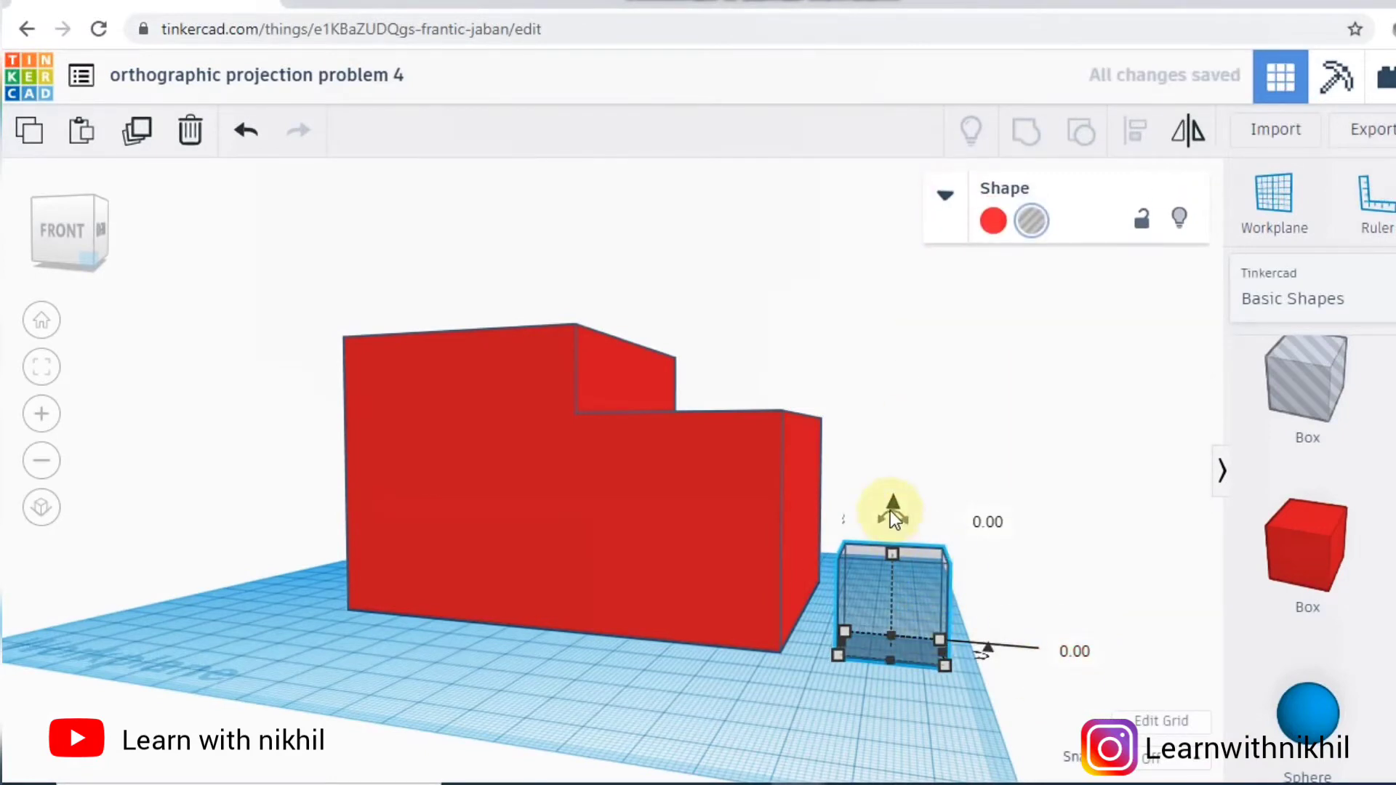
{"action": "left_click_drag", "start_coordinate": [890, 503], "coordinate": [877, 516]}
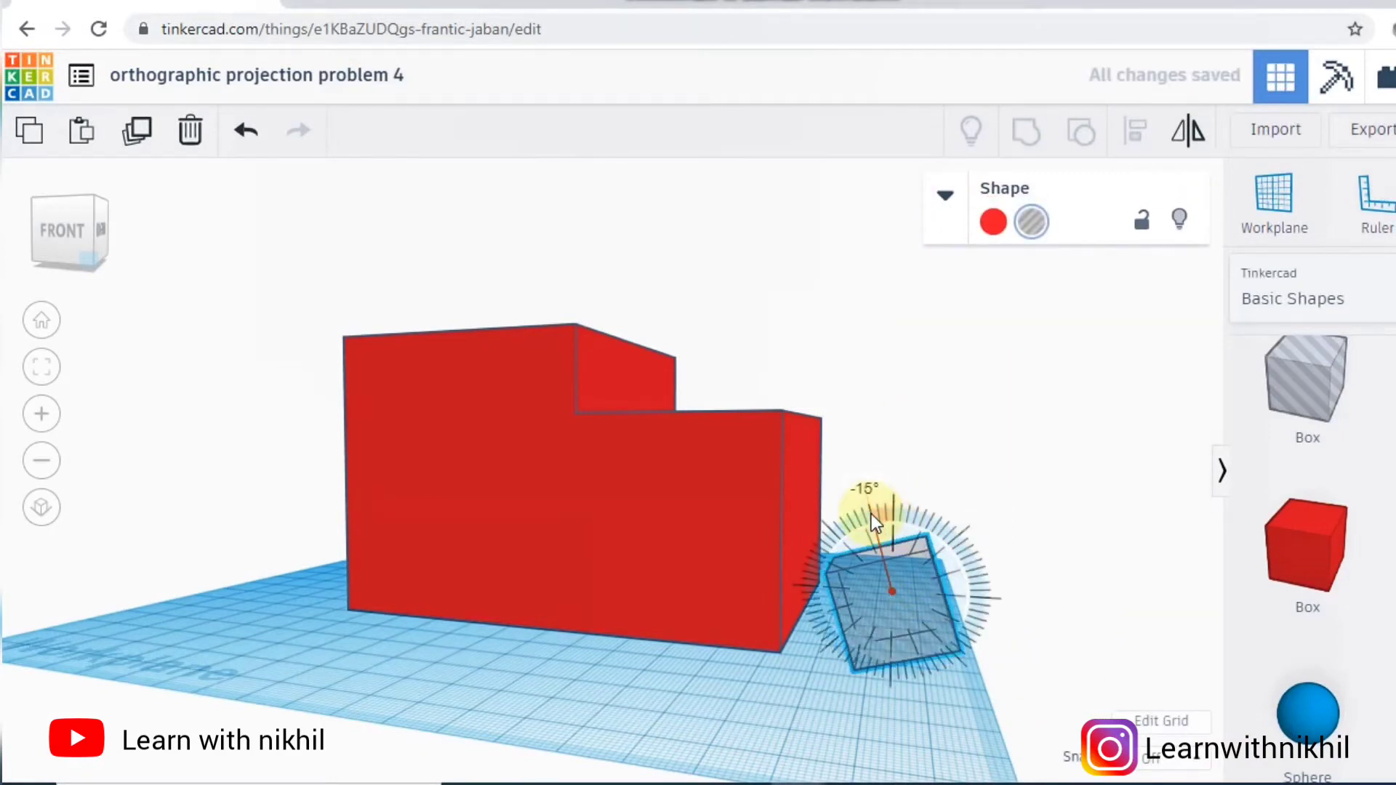
{"action": "left_click_drag", "start_coordinate": [873, 520], "coordinate": [890, 494]}
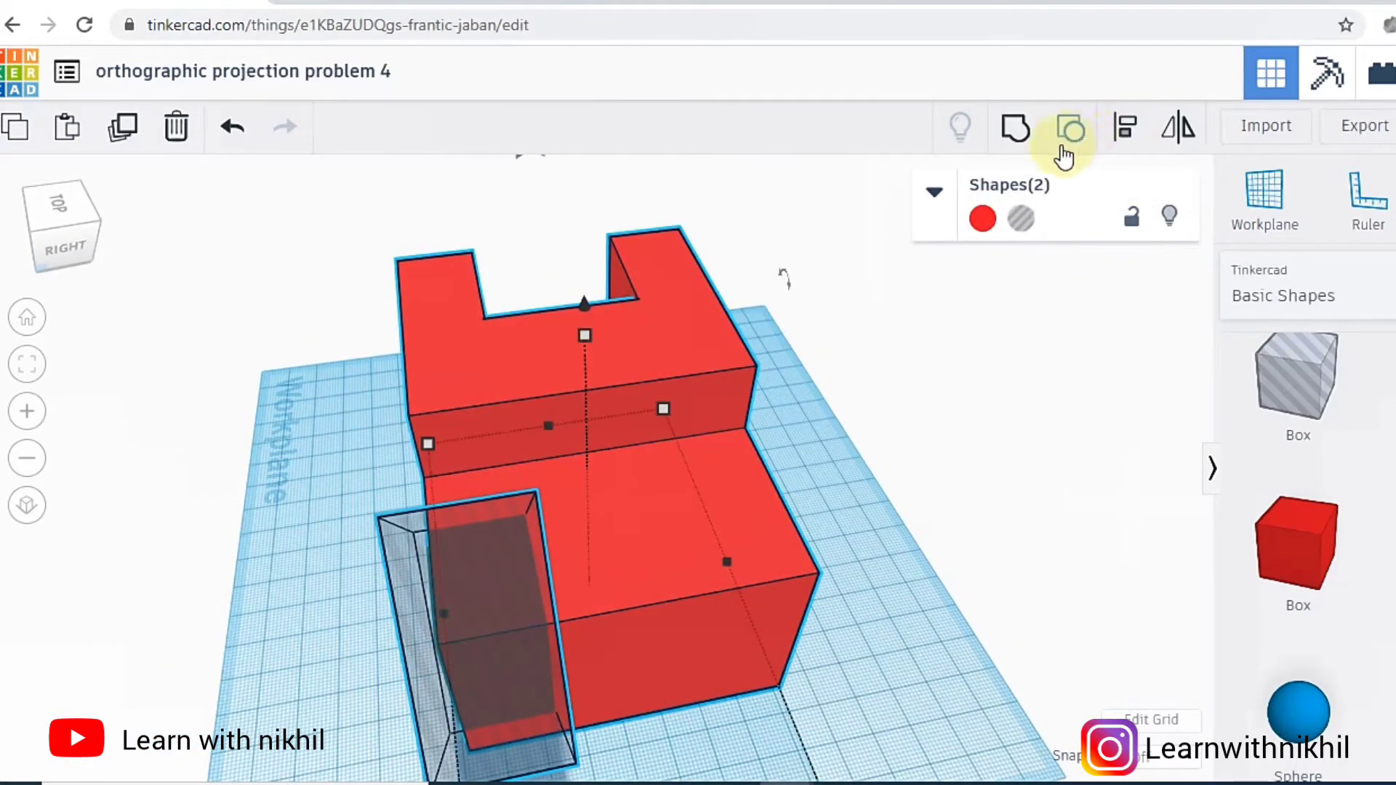
{"action": "mouse_move", "coordinate": [917, 605]}
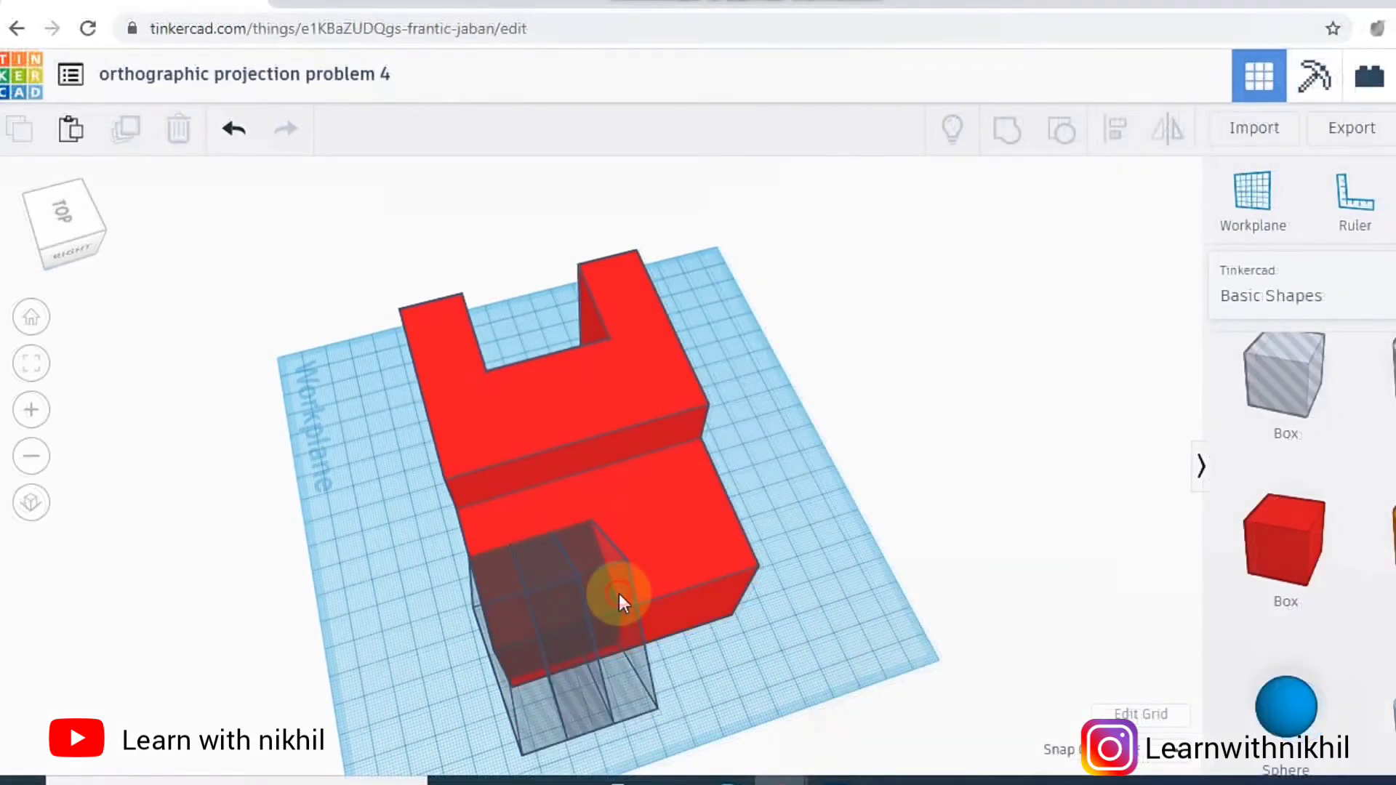
- Select the tilted hole together with the block, then orbit to inspect the cut
{"action": "left_click", "coordinate": [614, 596]}
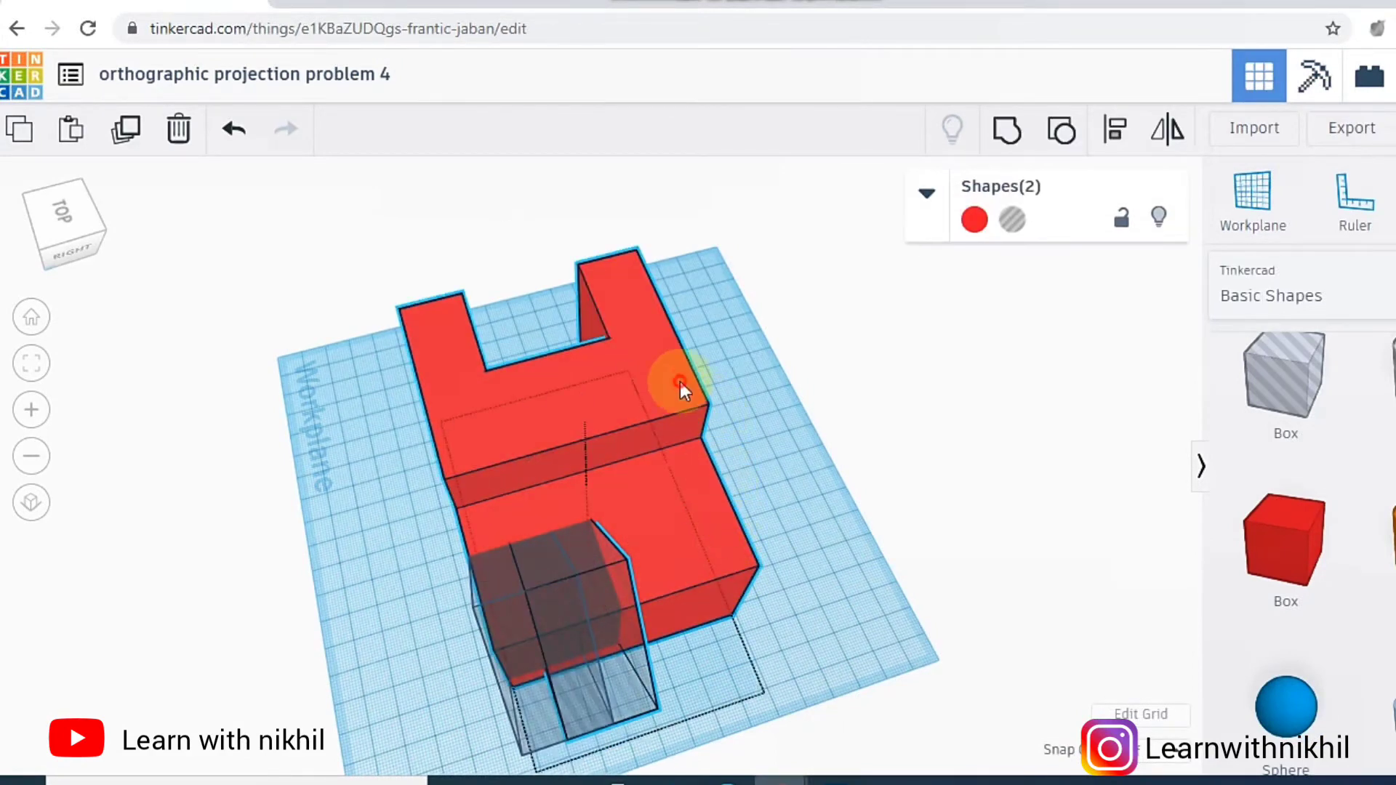
{"action": "left_click", "coordinate": [681, 392]}
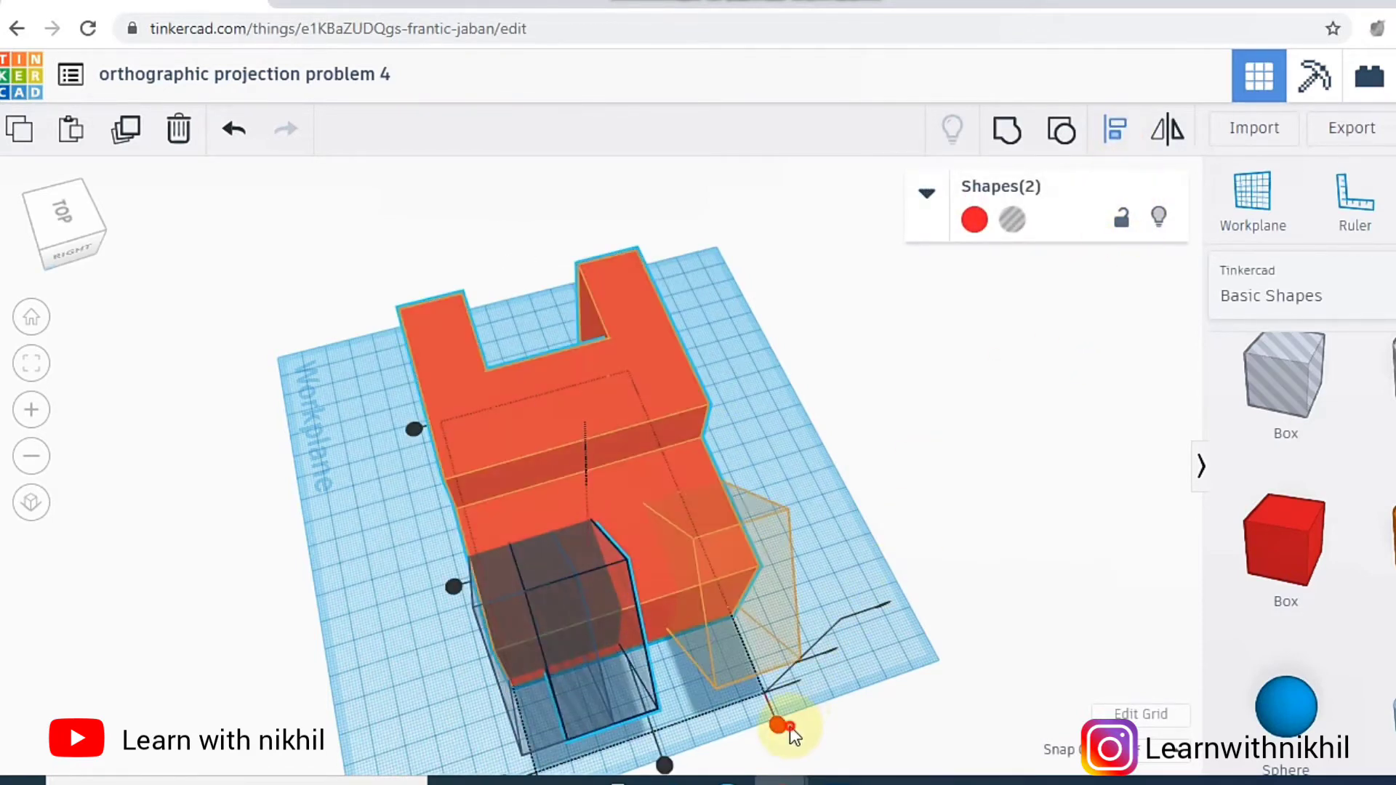
{"action": "left_click_drag", "start_coordinate": [786, 725], "coordinate": [742, 608]}
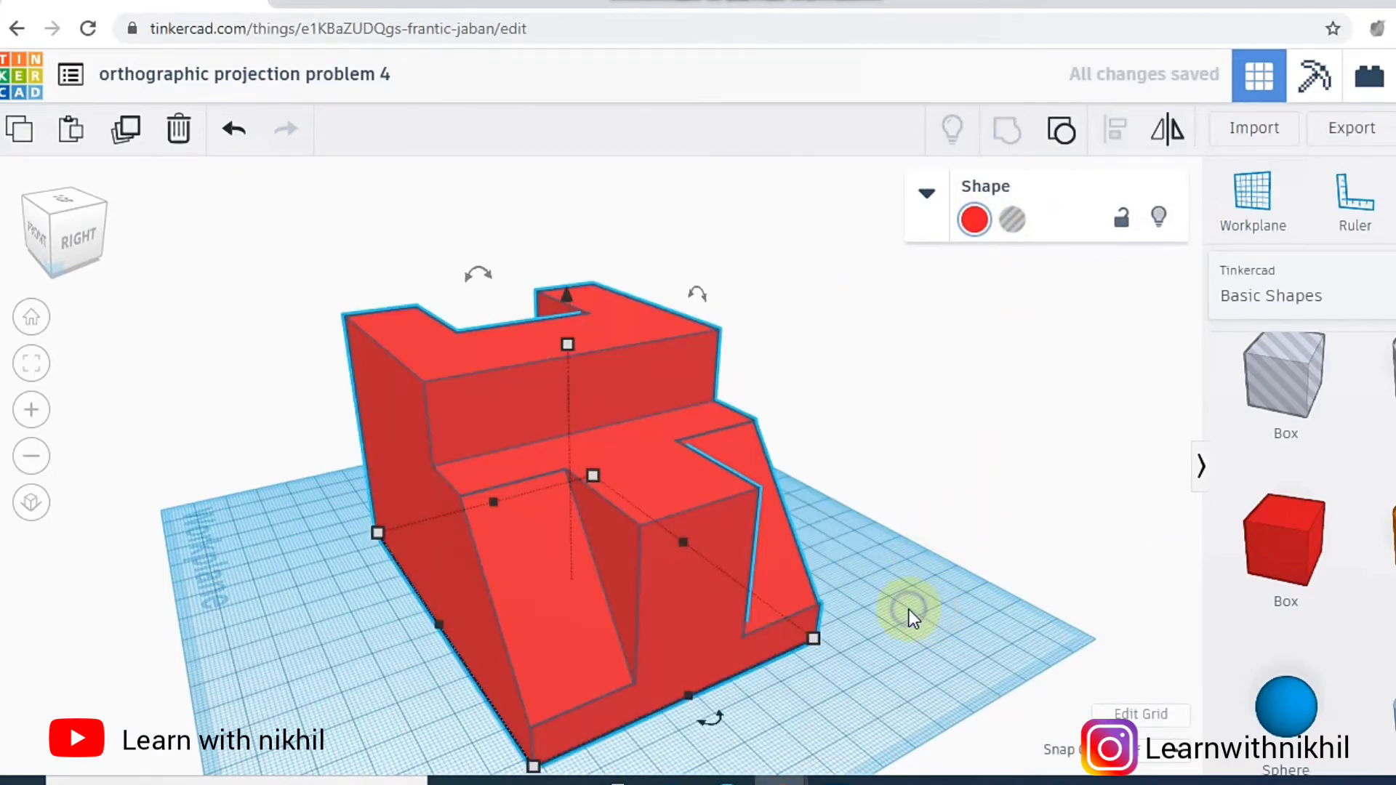
- Flip the wedge point-down, set its width to 20 and adjust its position
{"action": "left_click", "coordinate": [908, 615]}
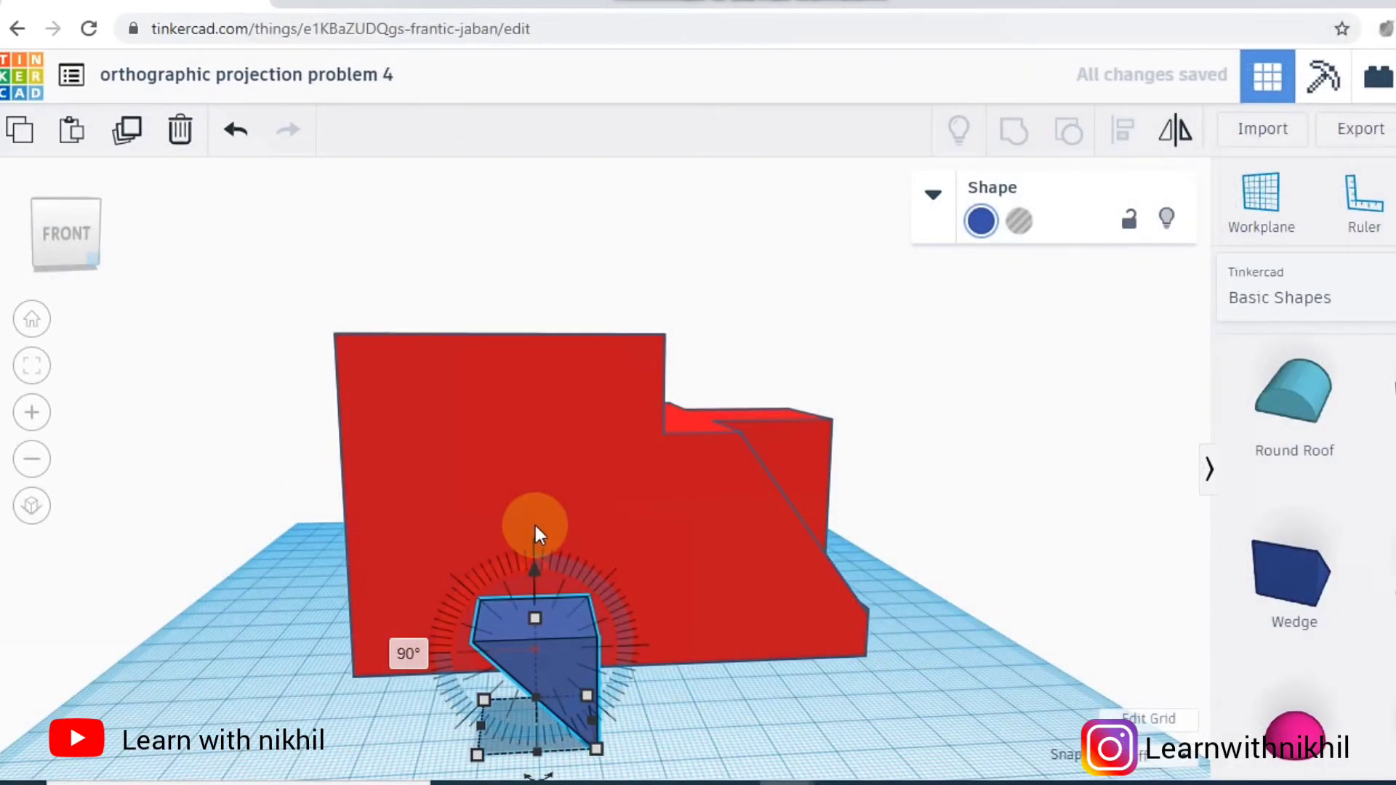
{"action": "left_click_drag", "start_coordinate": [535, 530], "coordinate": [535, 530]}
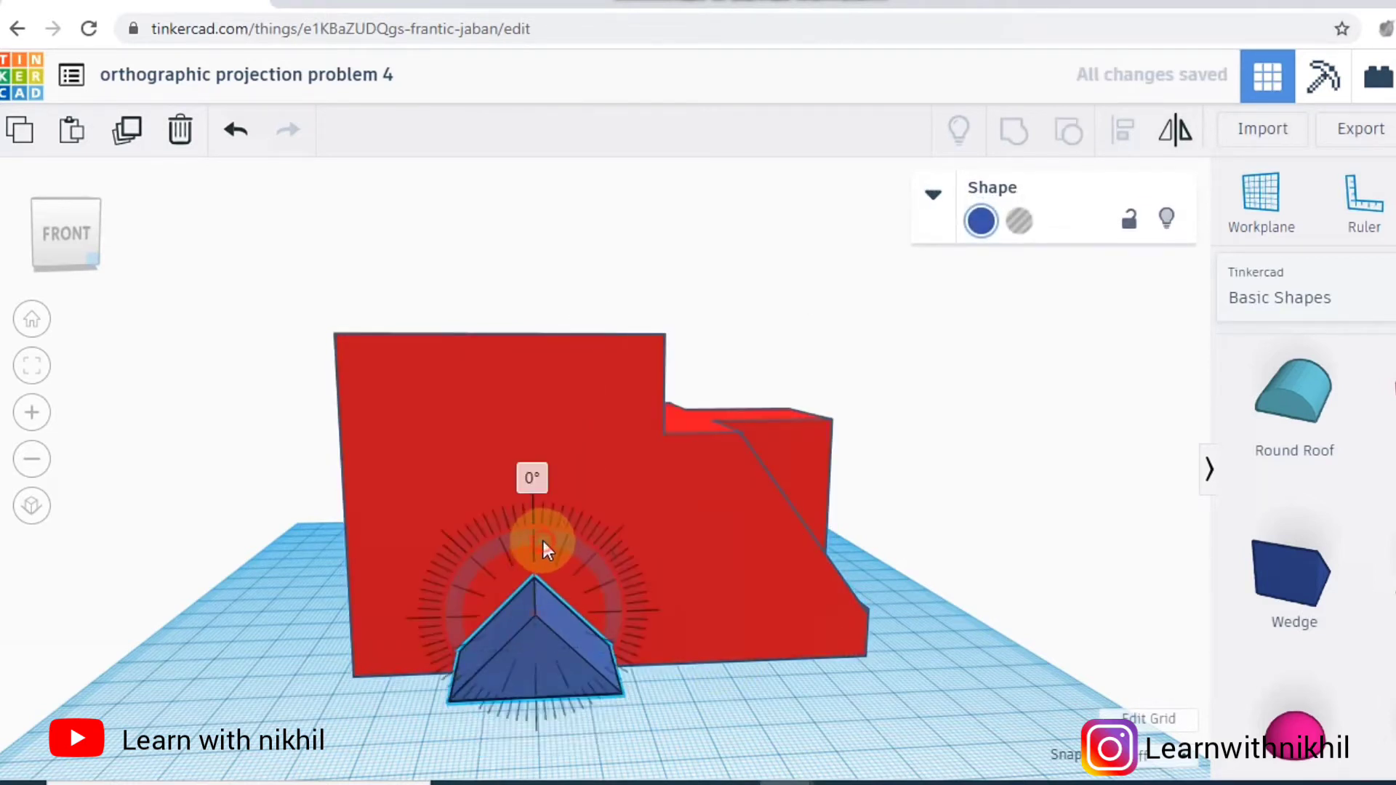
{"action": "left_click_drag", "start_coordinate": [547, 548], "coordinate": [534, 552]}
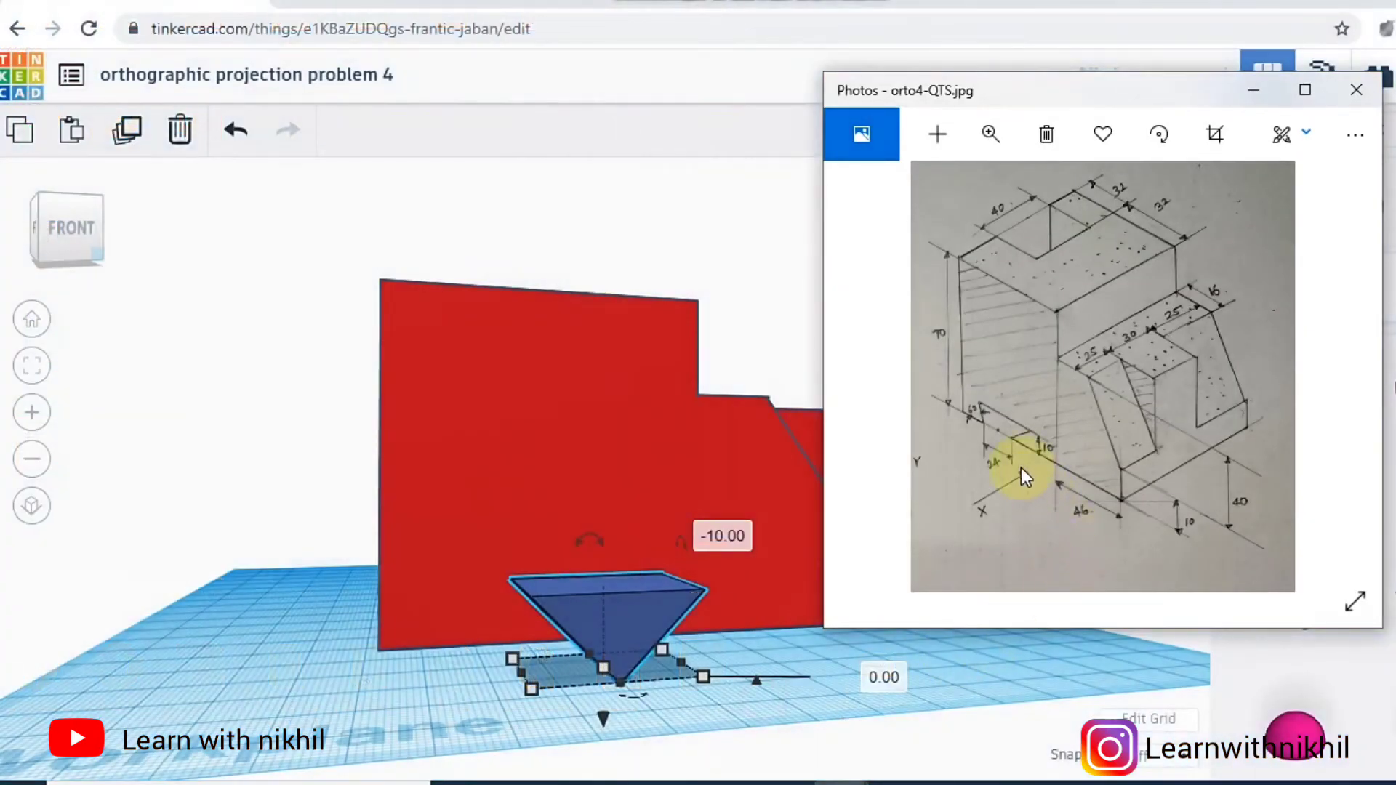
{"action": "mouse_move", "coordinate": [1032, 445]}
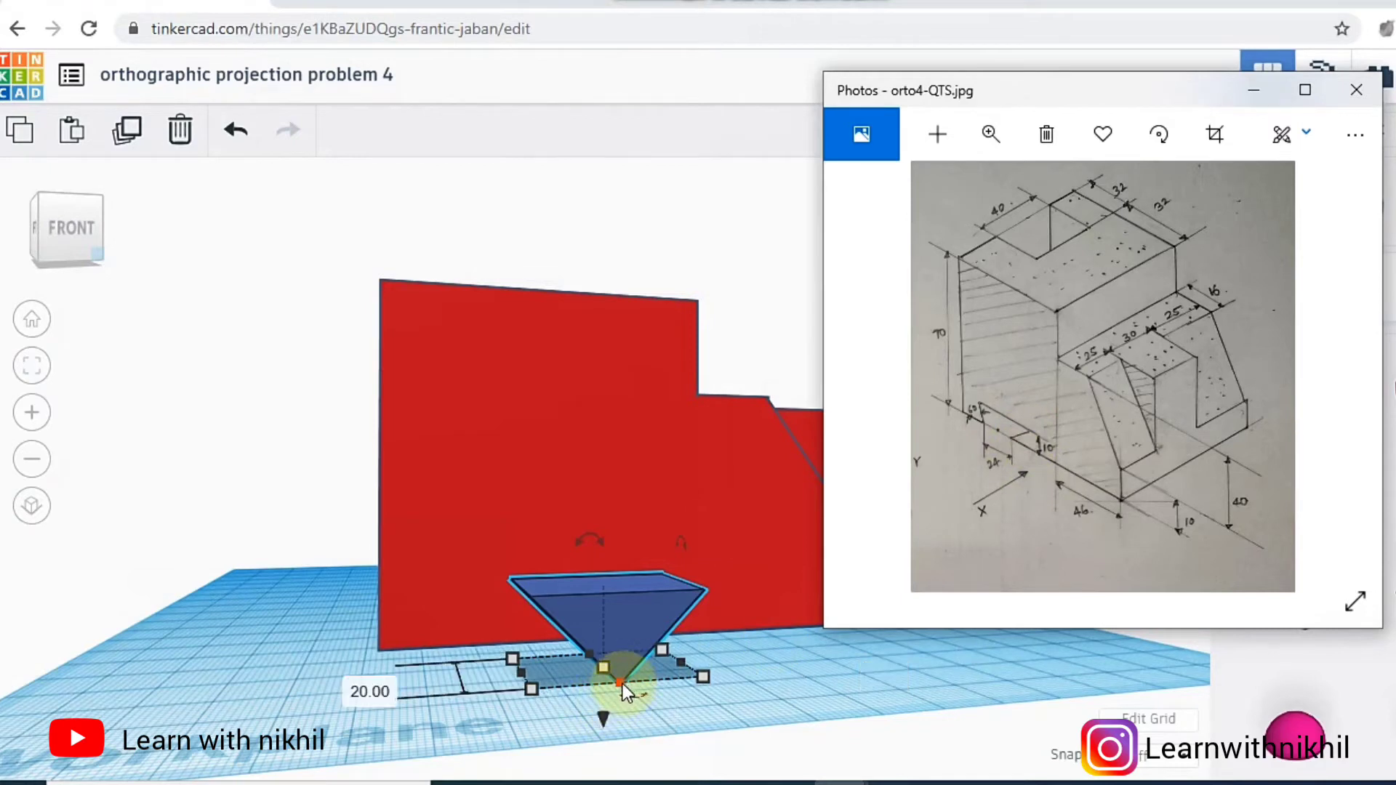
{"action": "left_click", "coordinate": [1355, 89]}
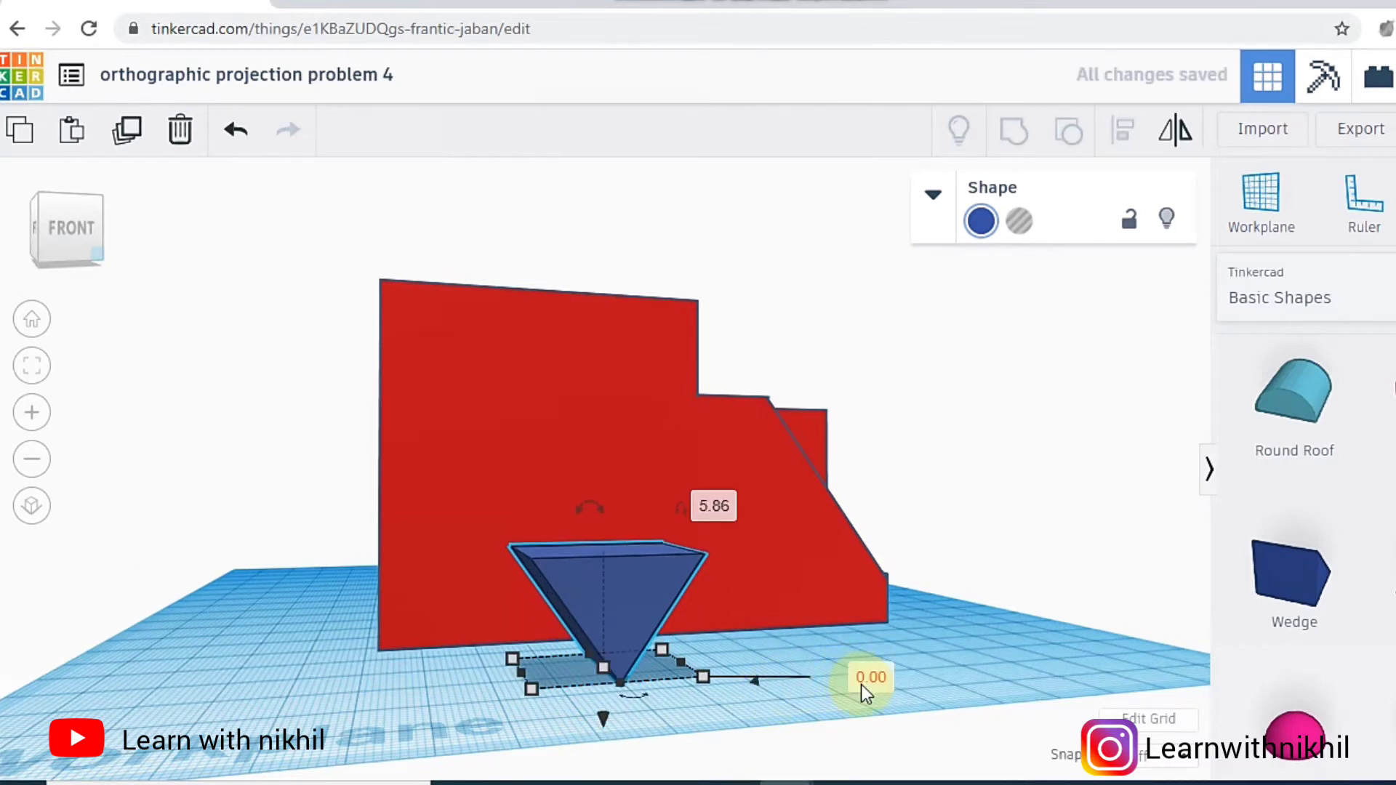
{"action": "left_click", "coordinate": [870, 679]}
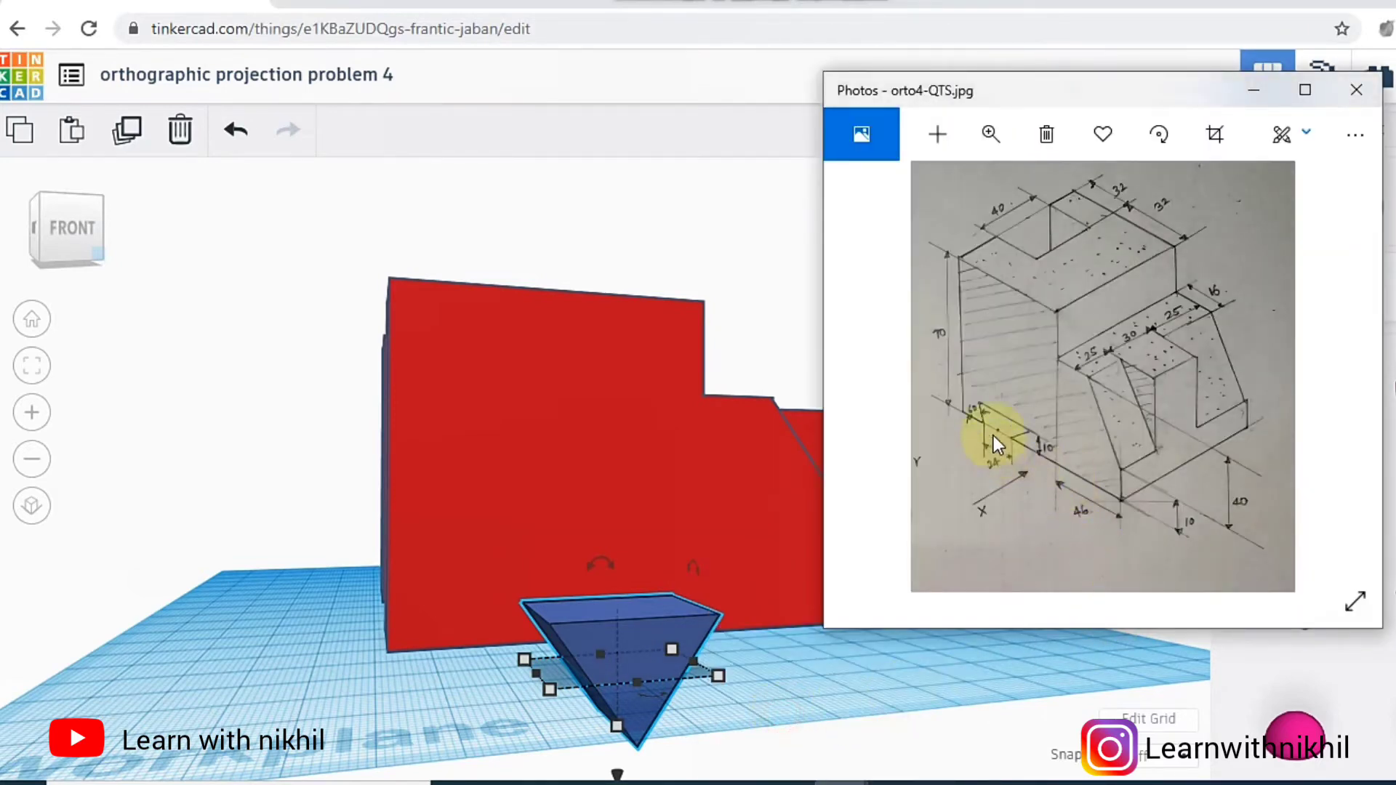
{"action": "mouse_move", "coordinate": [782, 649]}
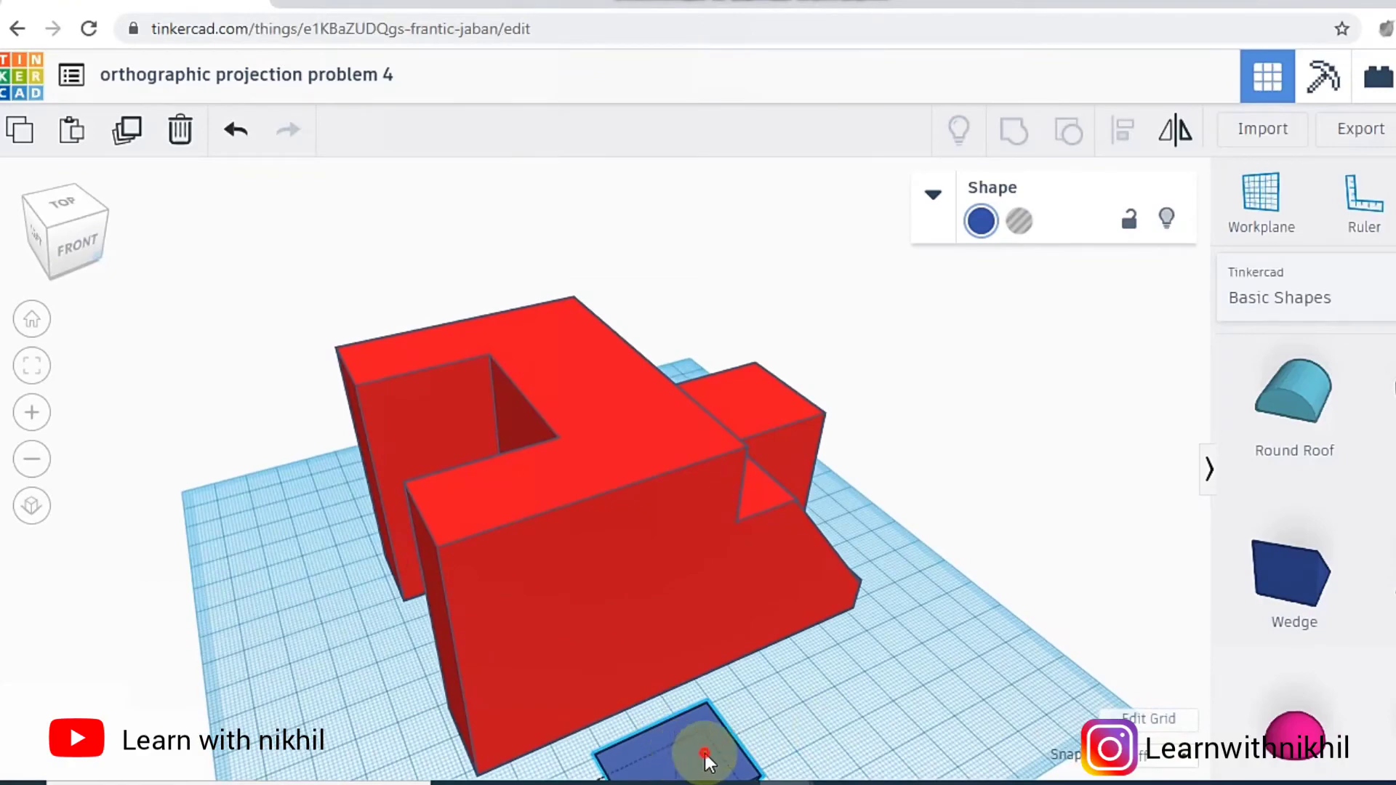
- Slide the wedge under the block, set its length to 80 and group it as a hole
{"action": "left_click_drag", "start_coordinate": [703, 757], "coordinate": [659, 676]}
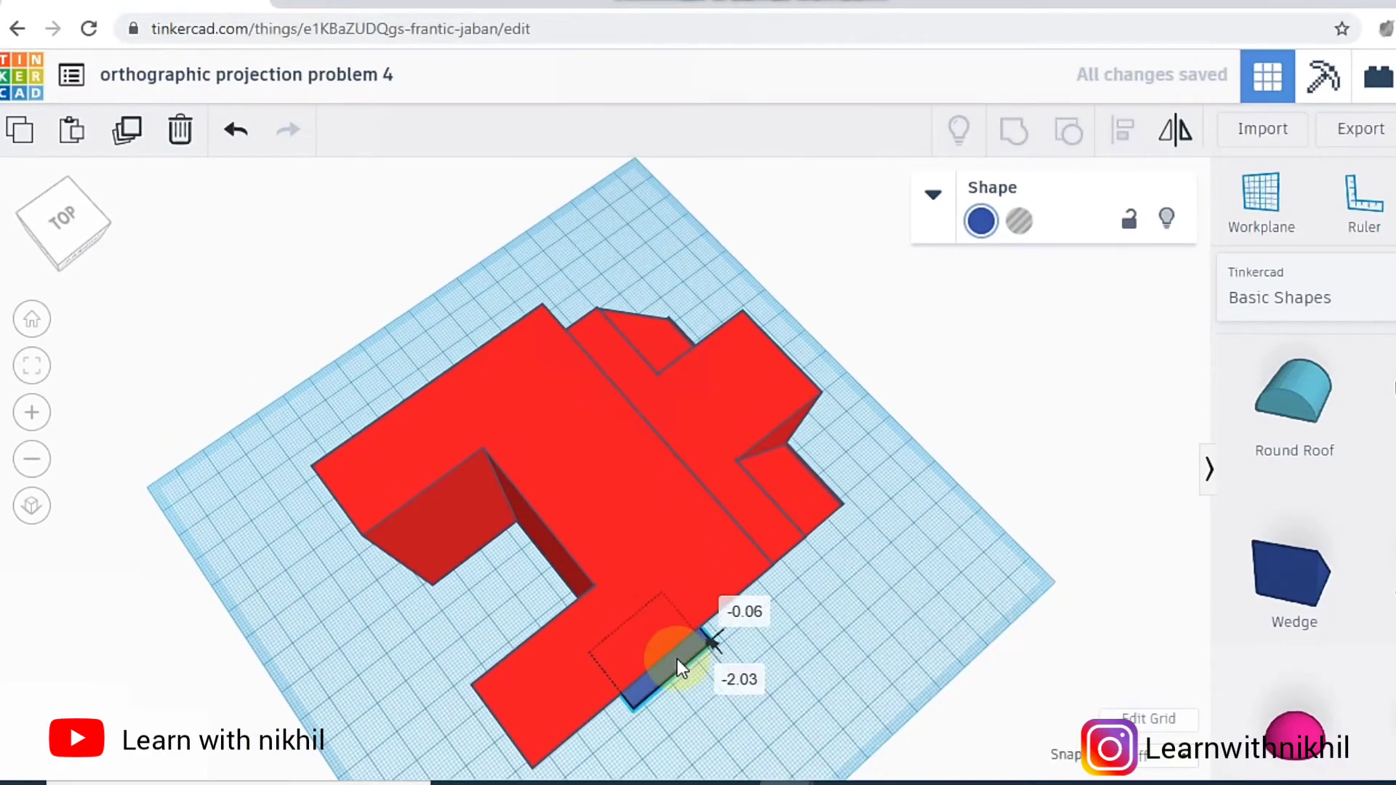
{"action": "left_click", "coordinate": [672, 650]}
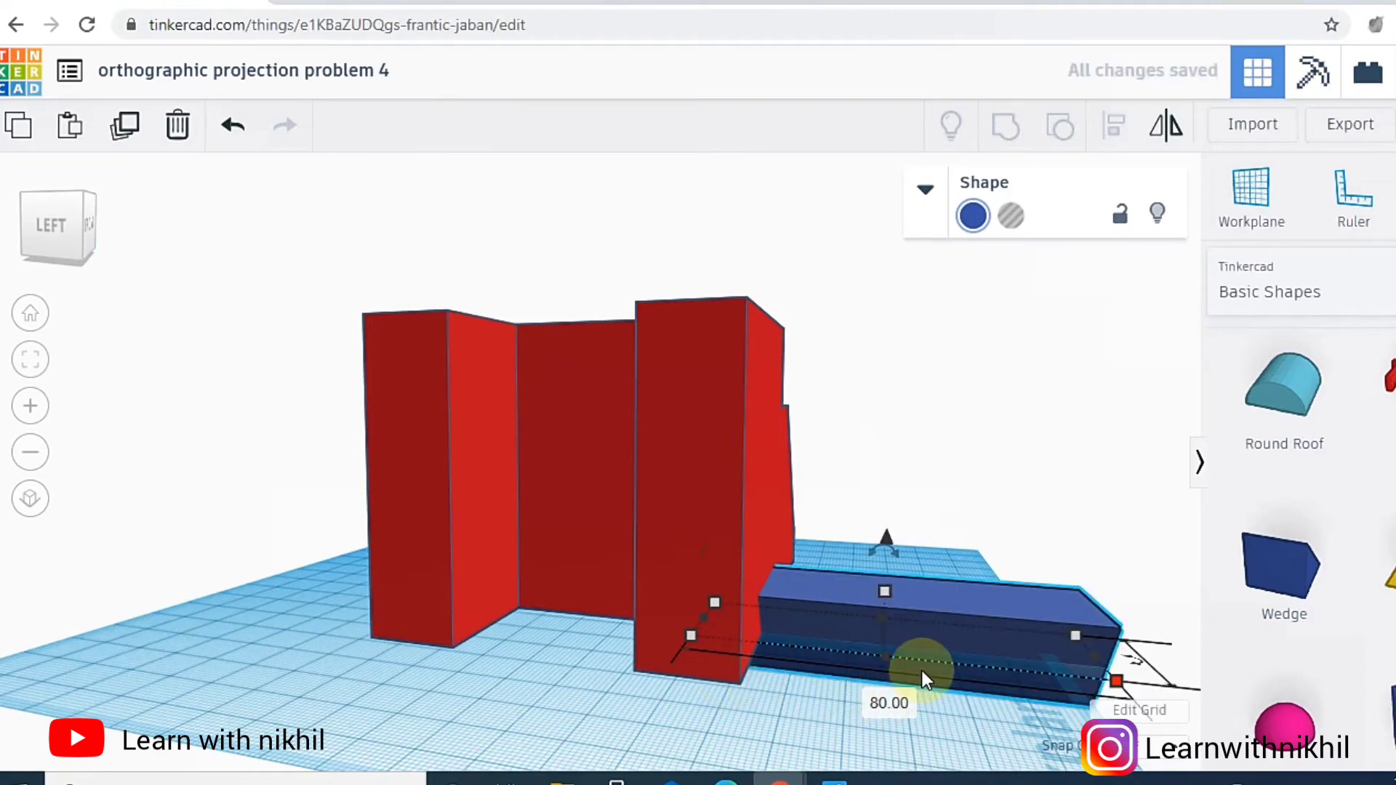
{"action": "left_click", "coordinate": [1059, 124]}
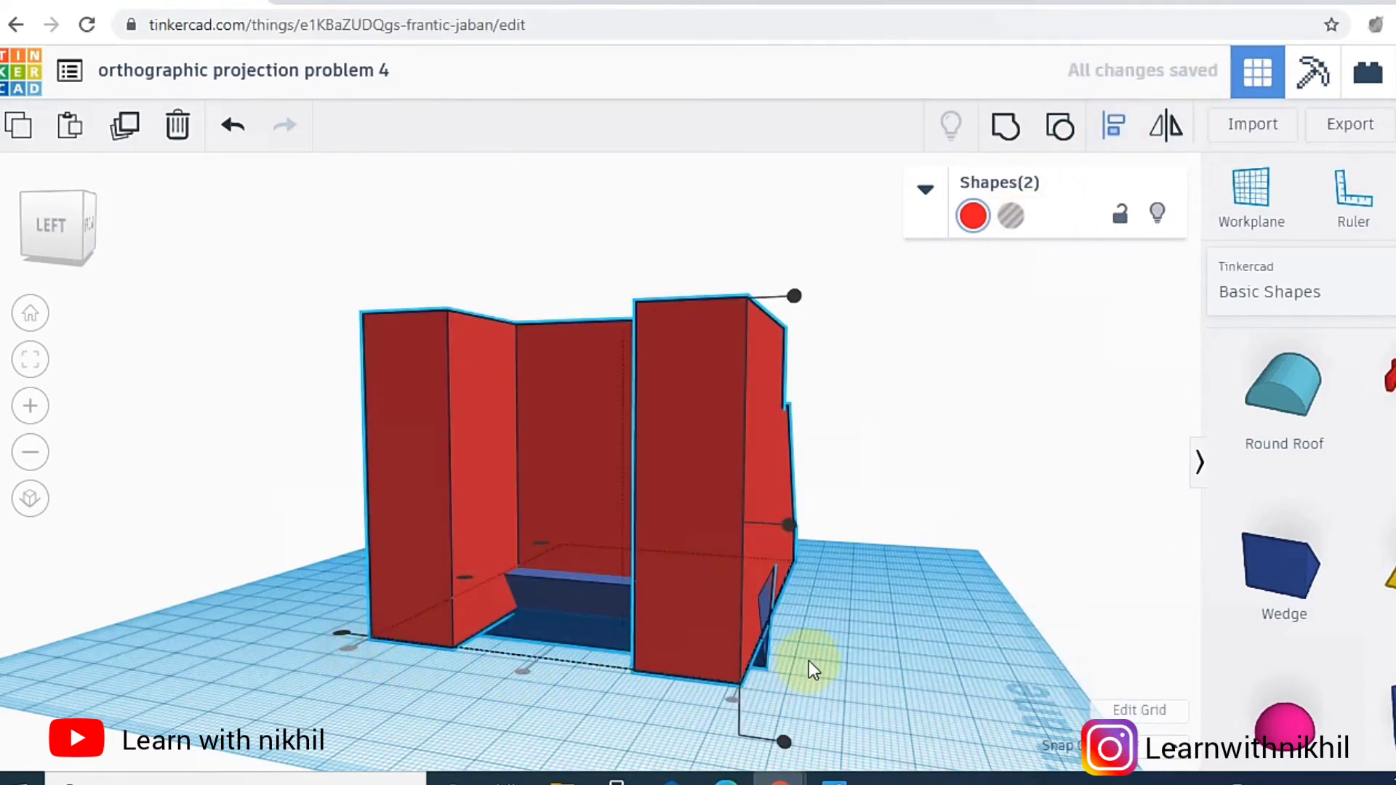
{"action": "left_click", "coordinate": [853, 654]}
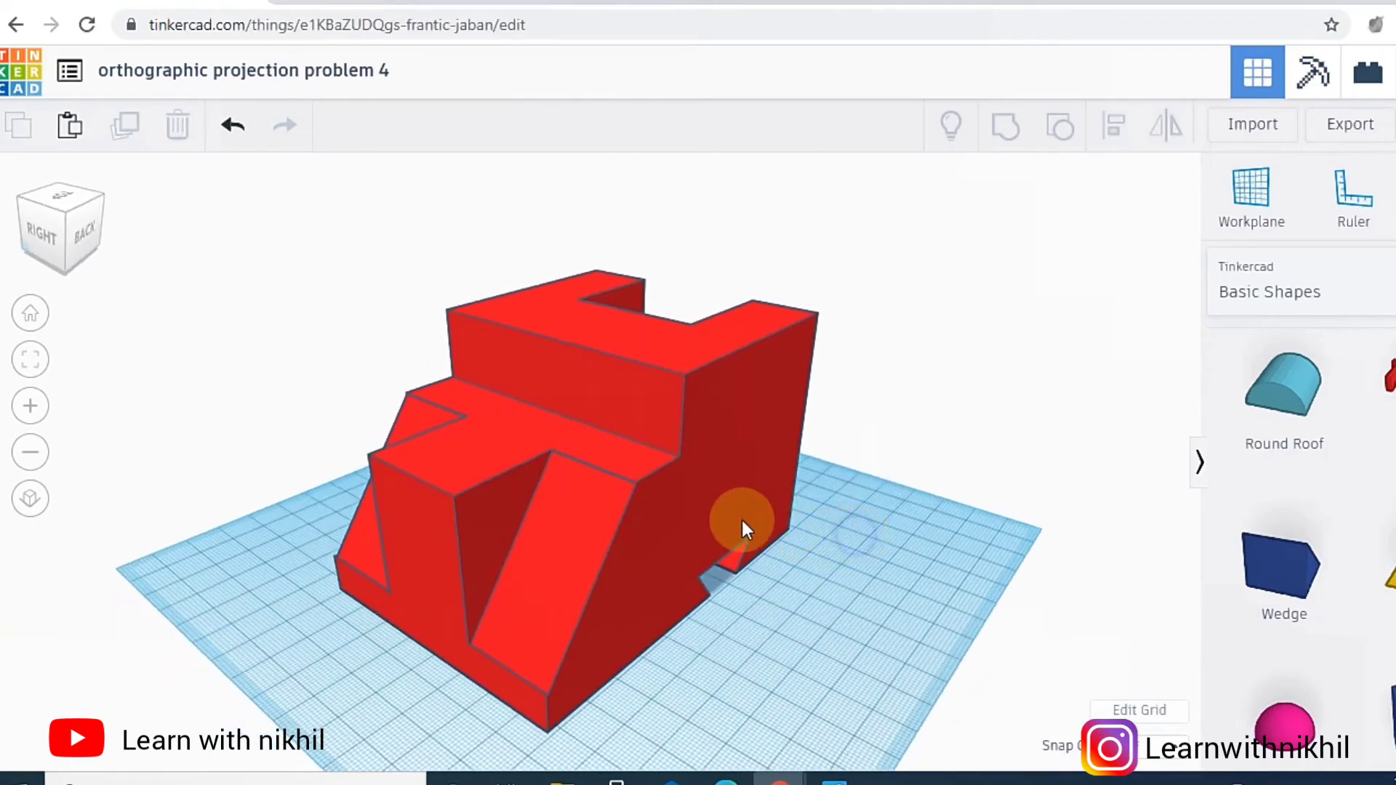
- Orbit the finished block to view its front corner
{"action": "left_click_drag", "start_coordinate": [743, 525], "coordinate": [623, 476]}
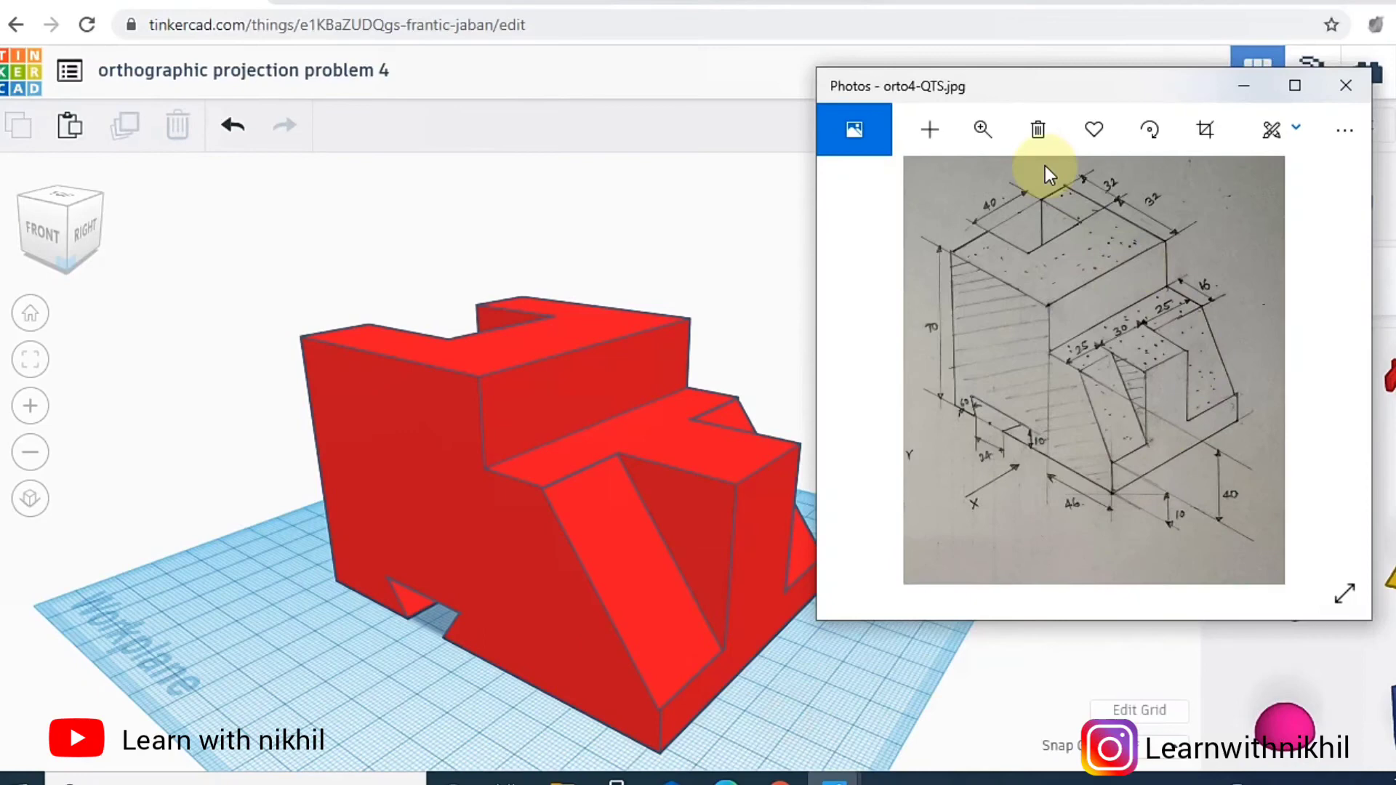
{"action": "mouse_move", "coordinate": [999, 436]}
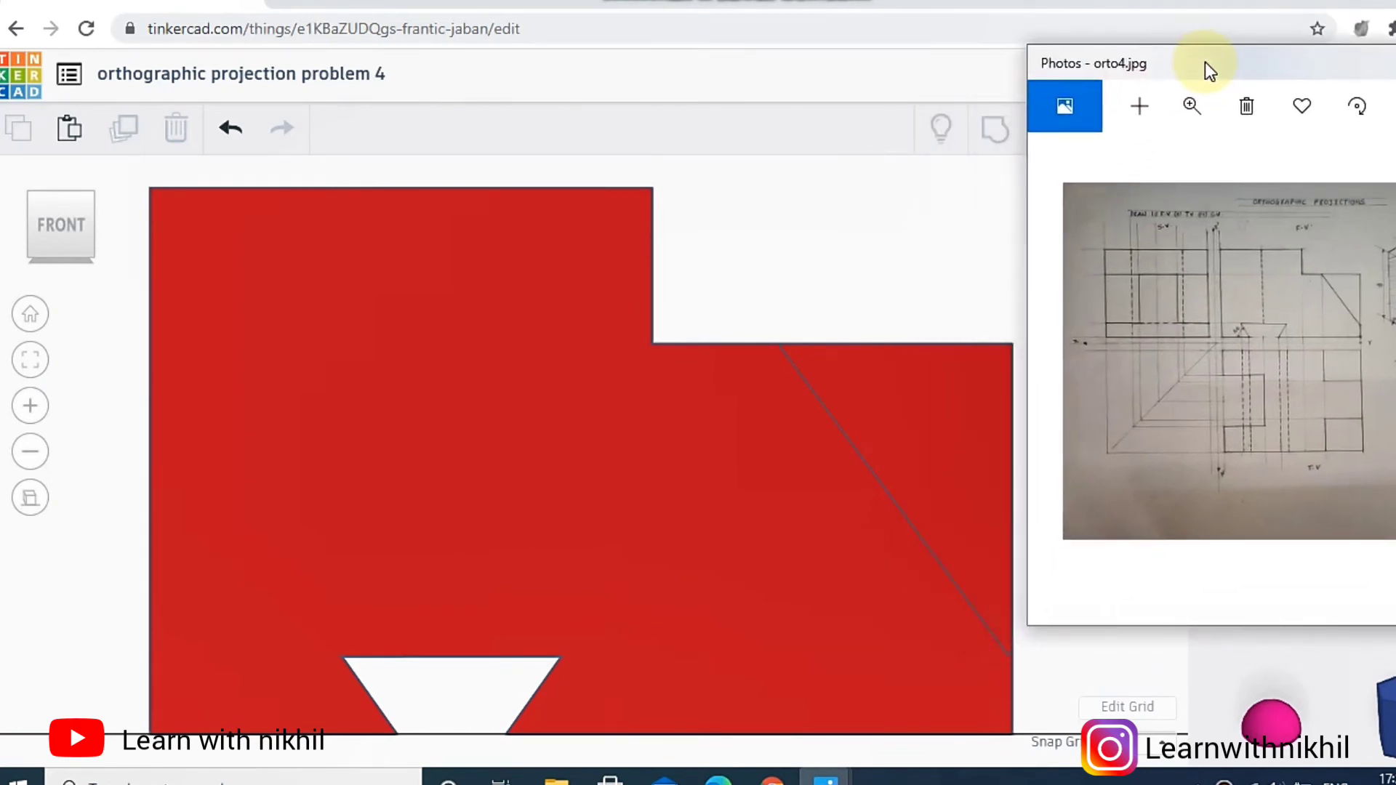
{"action": "mouse_move", "coordinate": [1250, 333]}
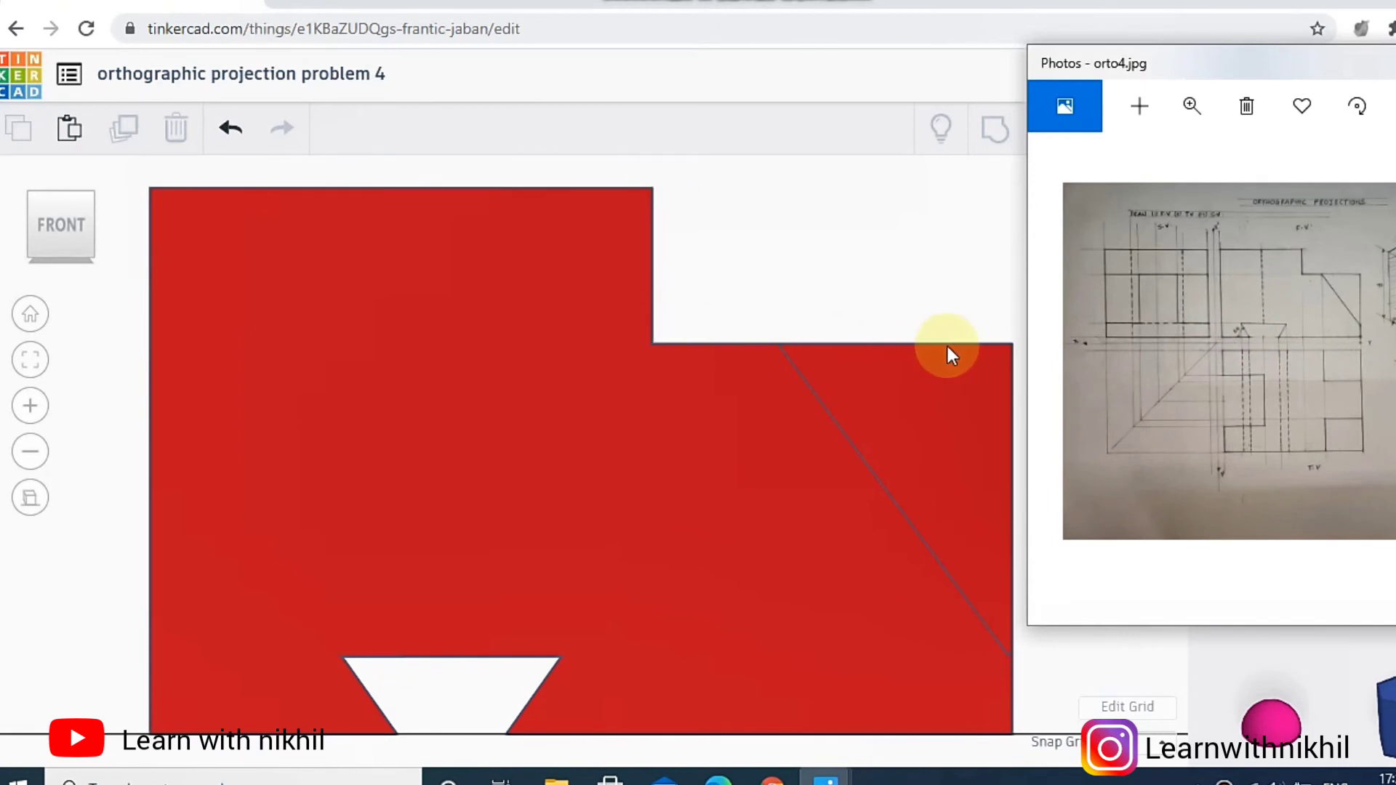
{"action": "mouse_move", "coordinate": [1264, 345]}
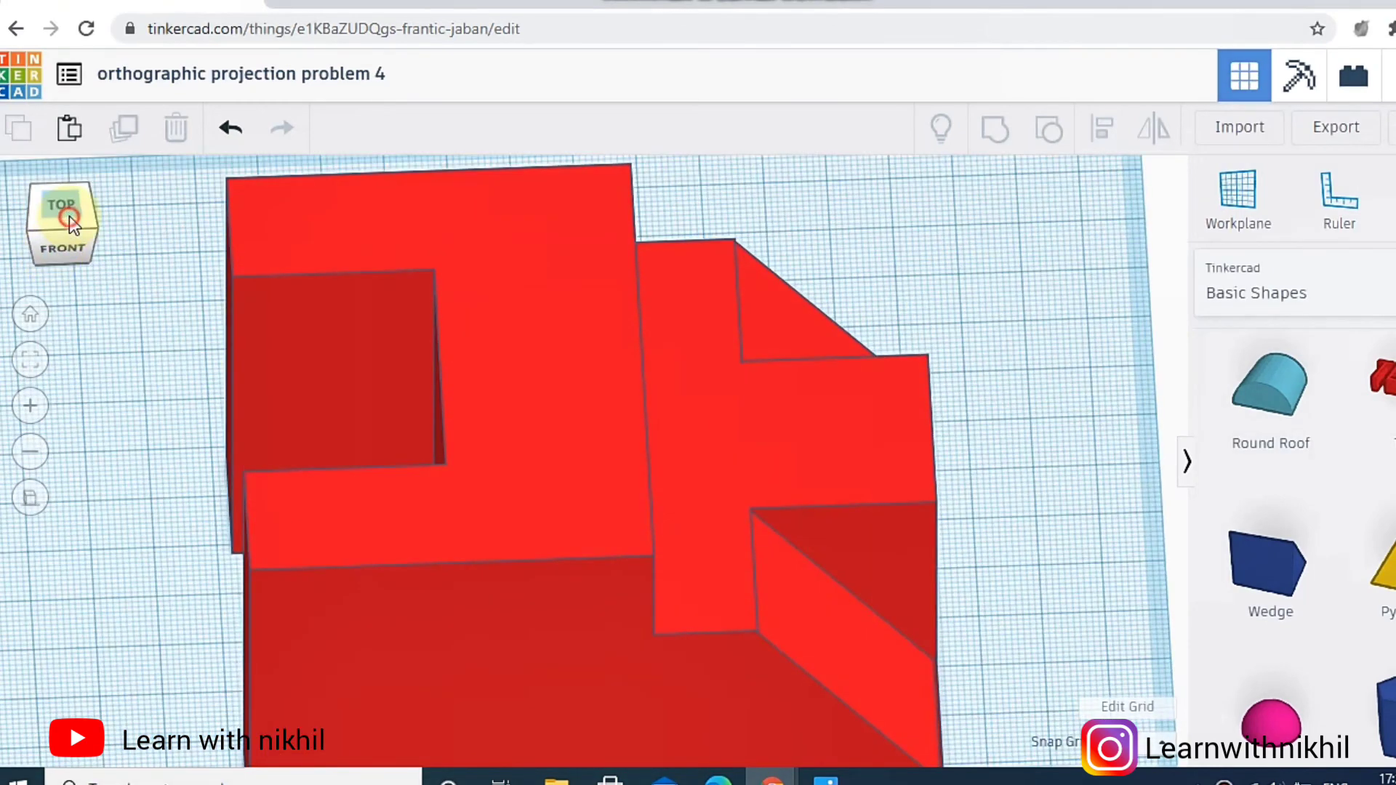
- Compare the block's top, left and right views against the orthographic drawing
{"action": "left_click", "coordinate": [61, 205]}
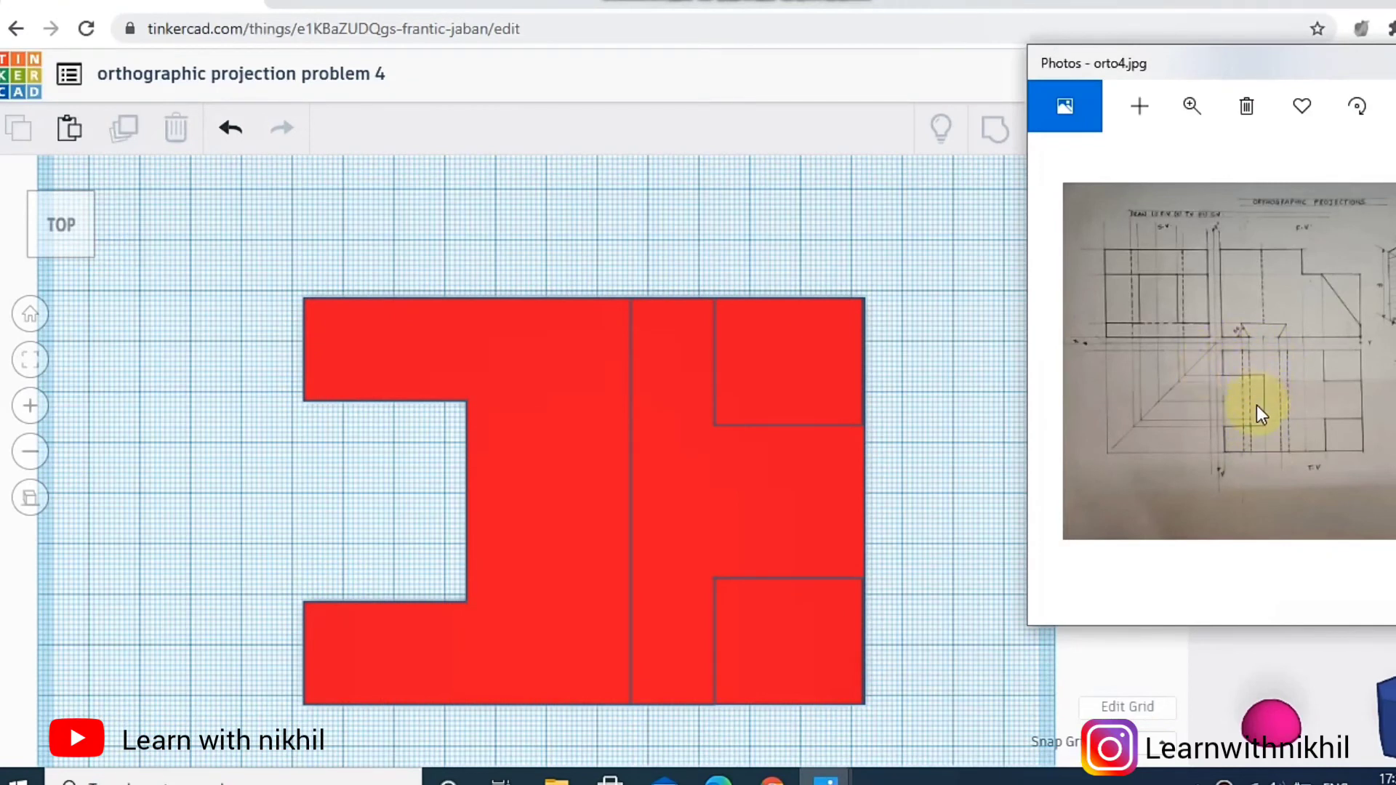
{"action": "mouse_move", "coordinate": [805, 396]}
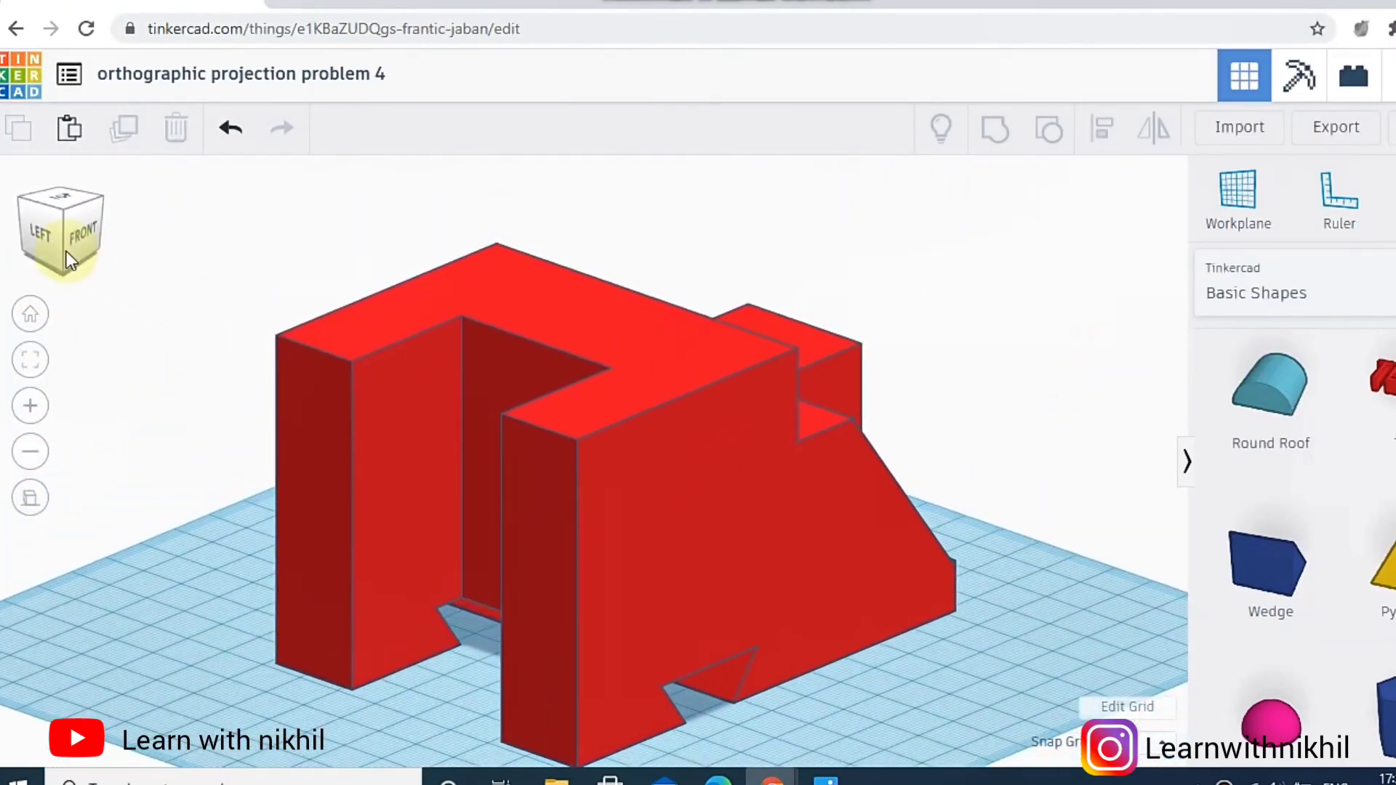
{"action": "left_click", "coordinate": [38, 233]}
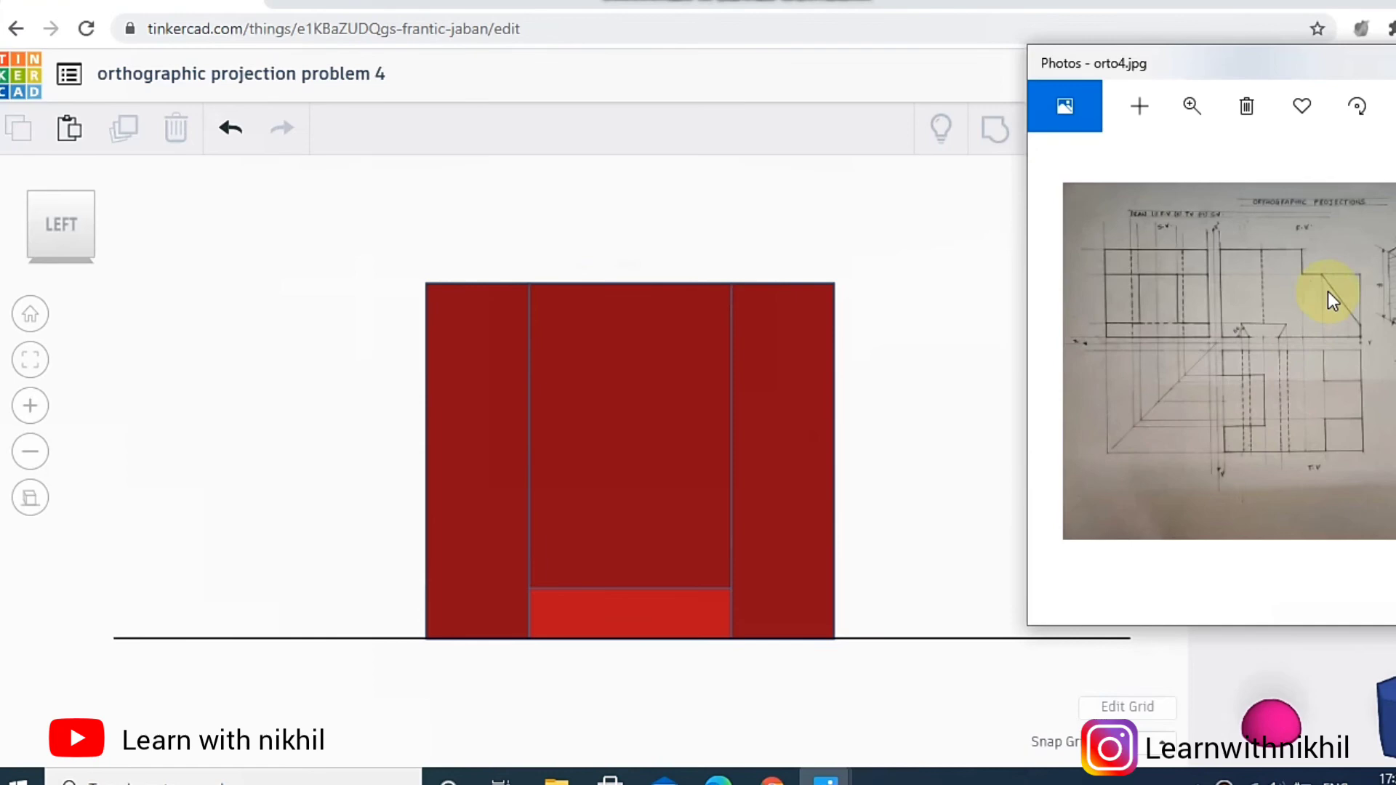
{"action": "mouse_move", "coordinate": [929, 438]}
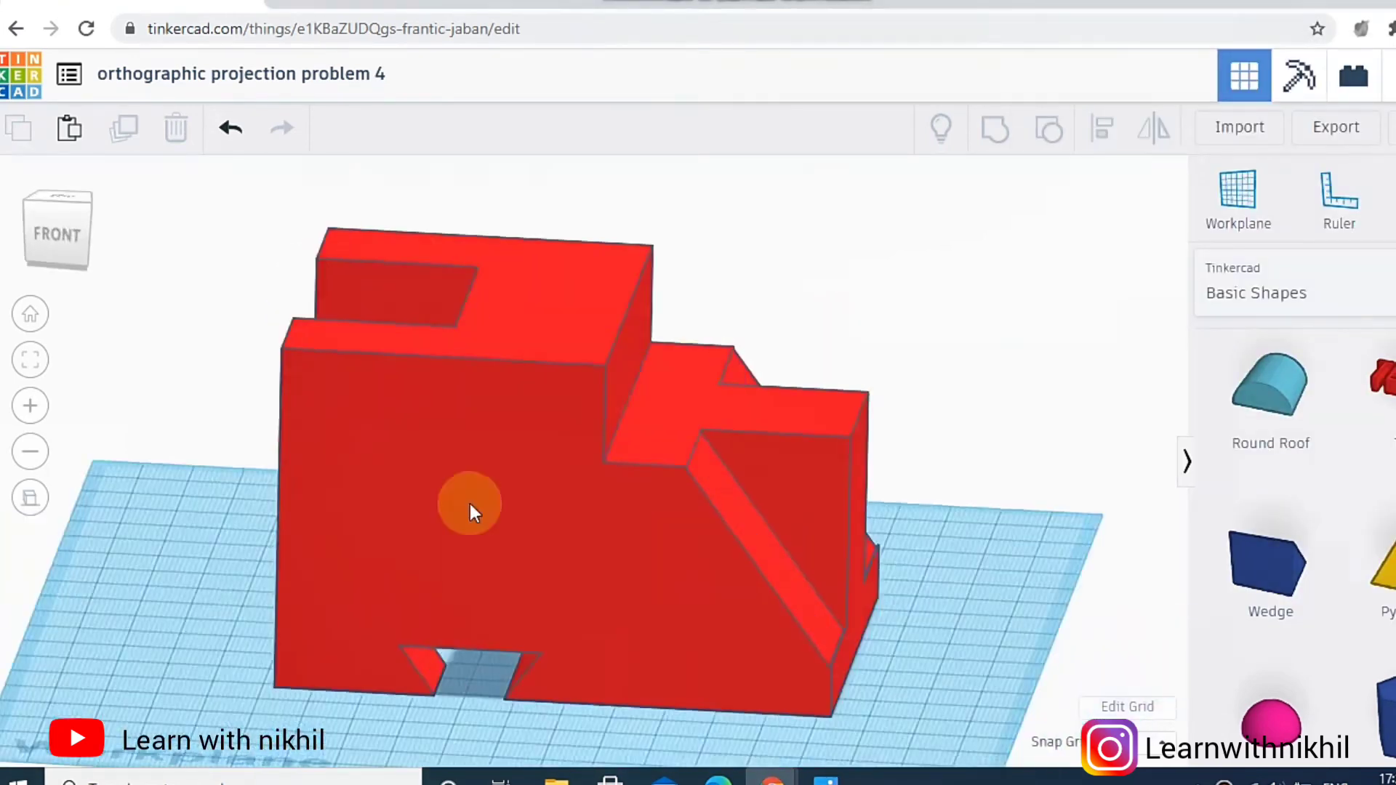
{"action": "left_click", "coordinate": [88, 241]}
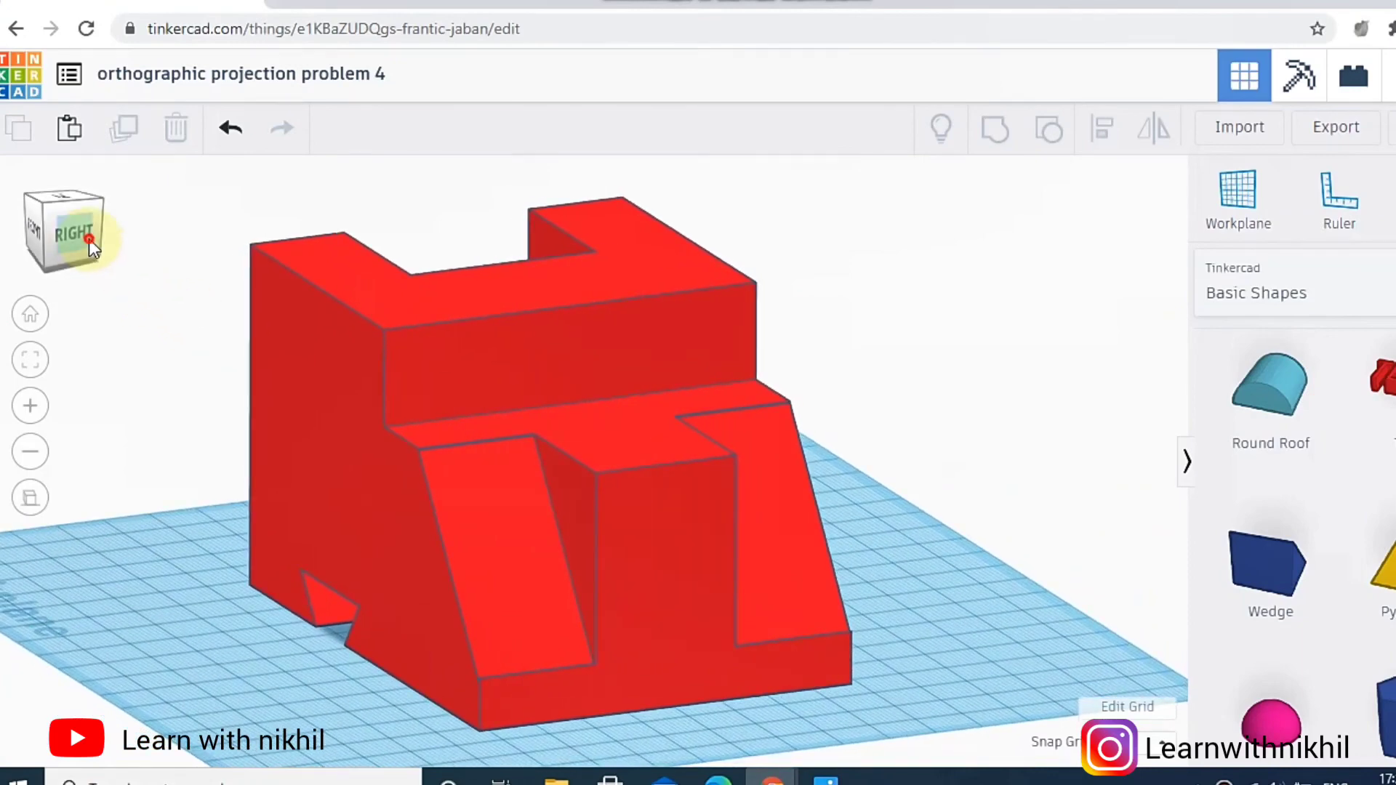
{"action": "left_click", "coordinate": [87, 238]}
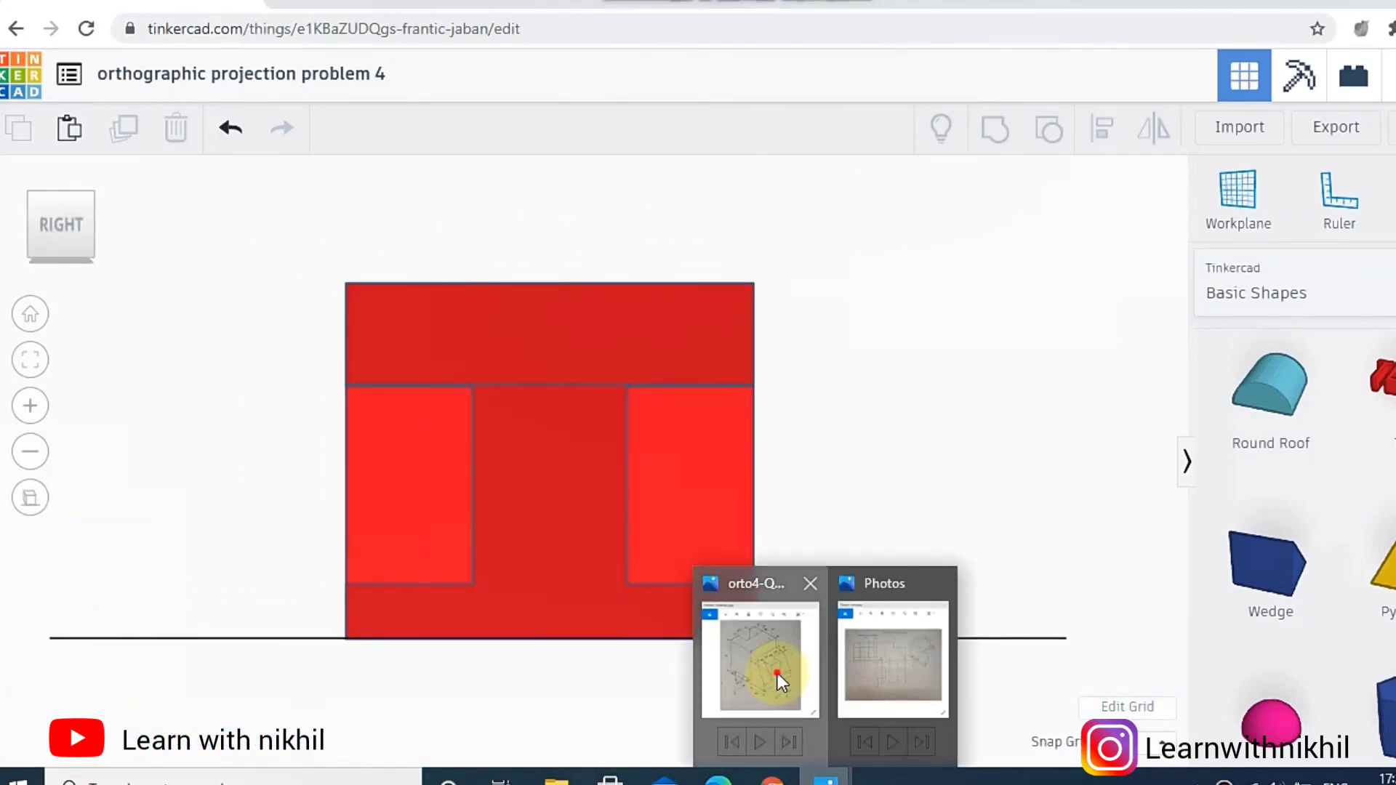
{"action": "left_click", "coordinate": [758, 659]}
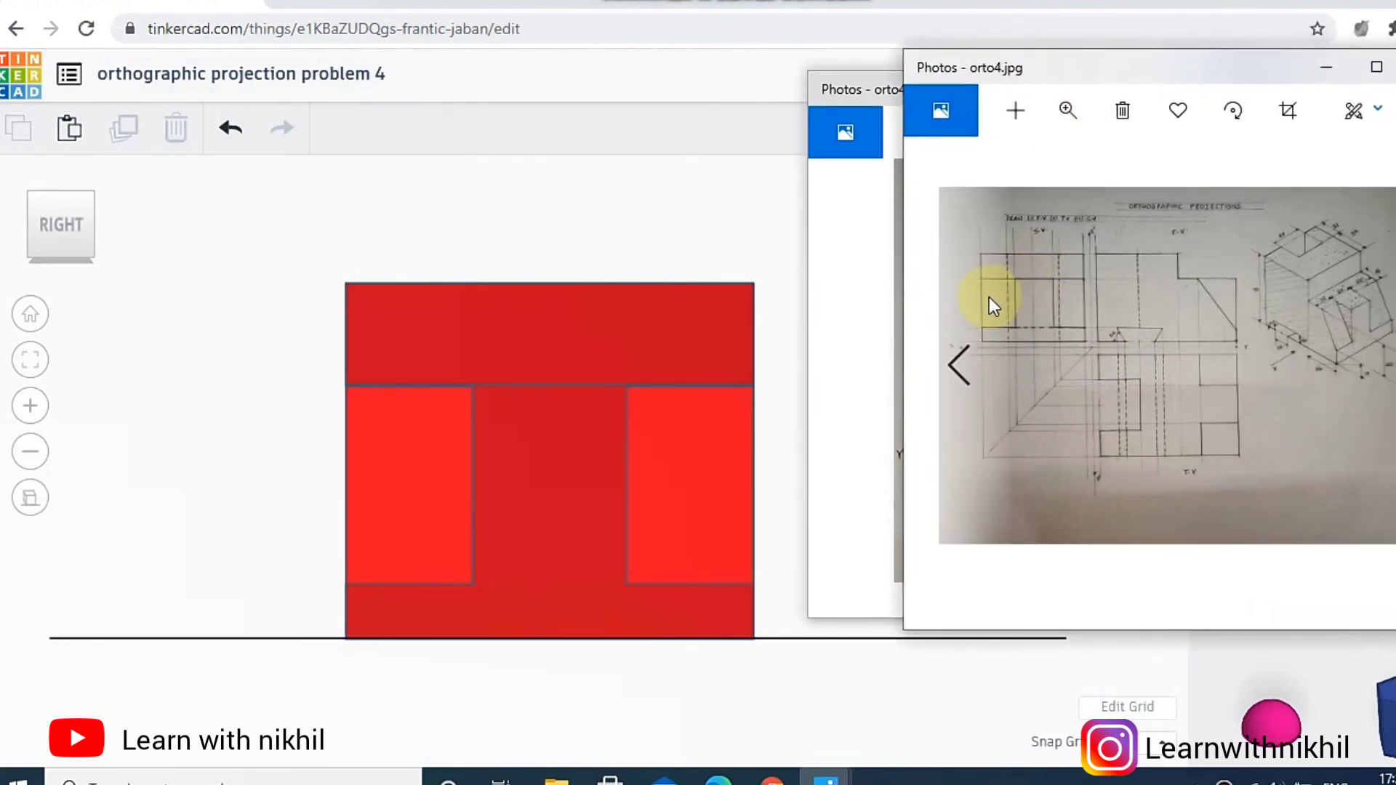
{"action": "mouse_move", "coordinate": [1095, 310]}
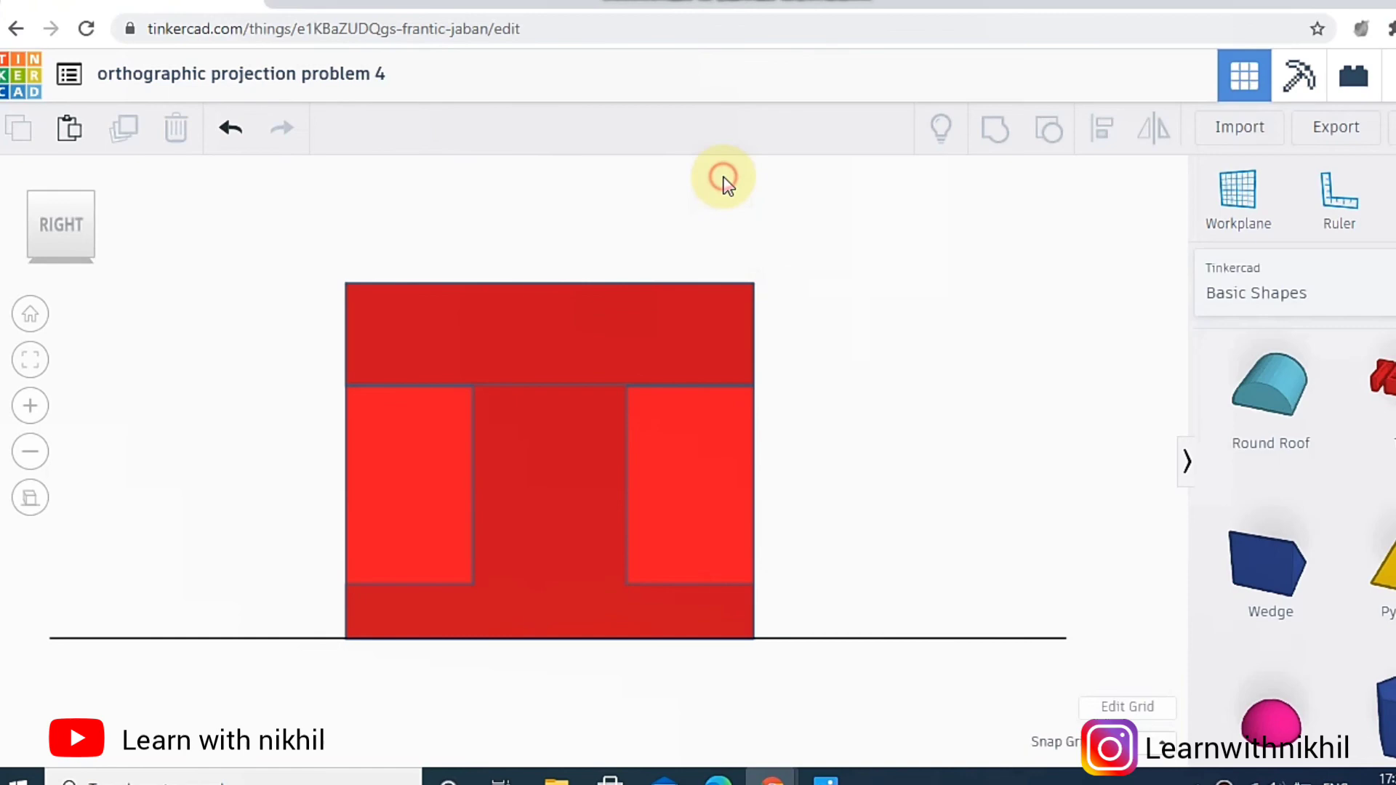
{"action": "left_click_drag", "start_coordinate": [723, 178], "coordinate": [886, 521]}
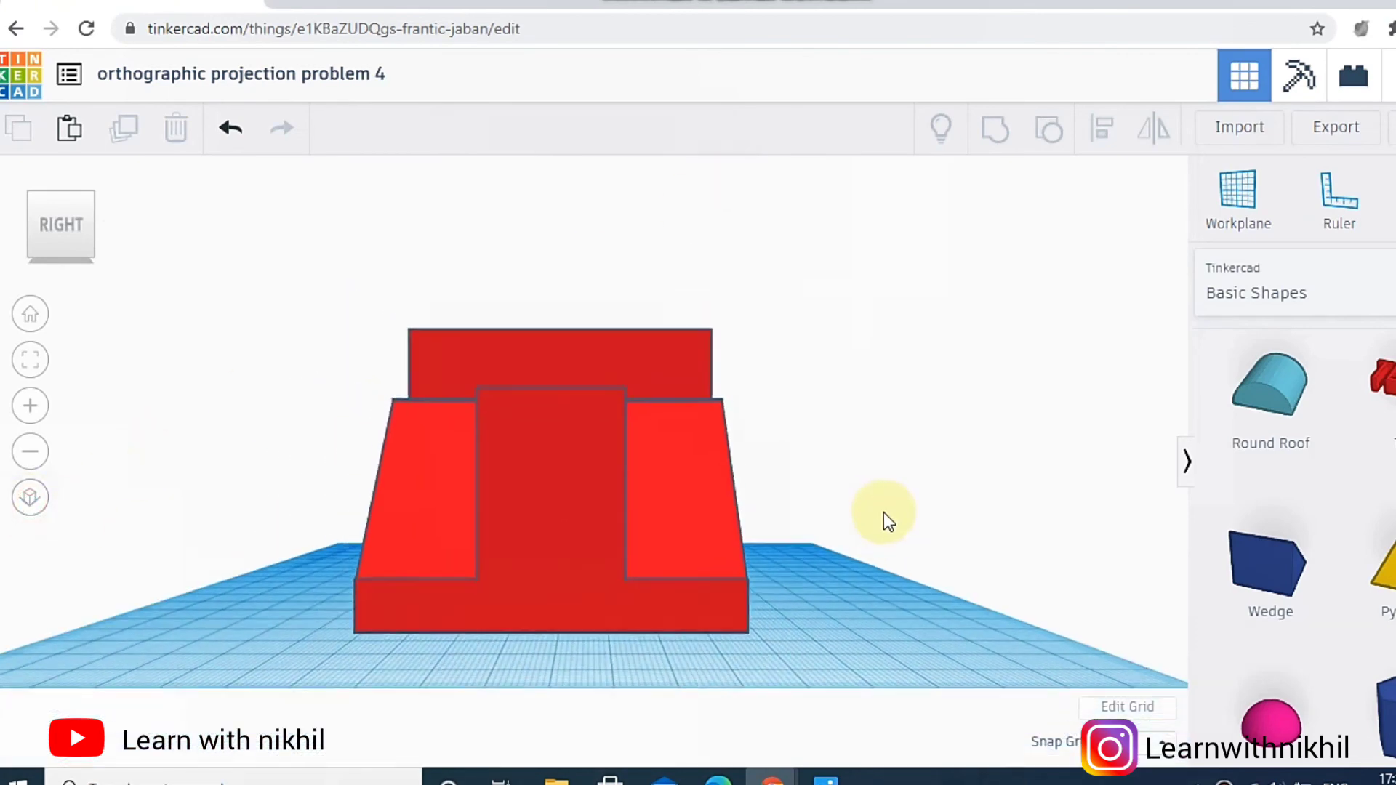
{"action": "left_click_drag", "start_coordinate": [881, 520], "coordinate": [1148, 608]}
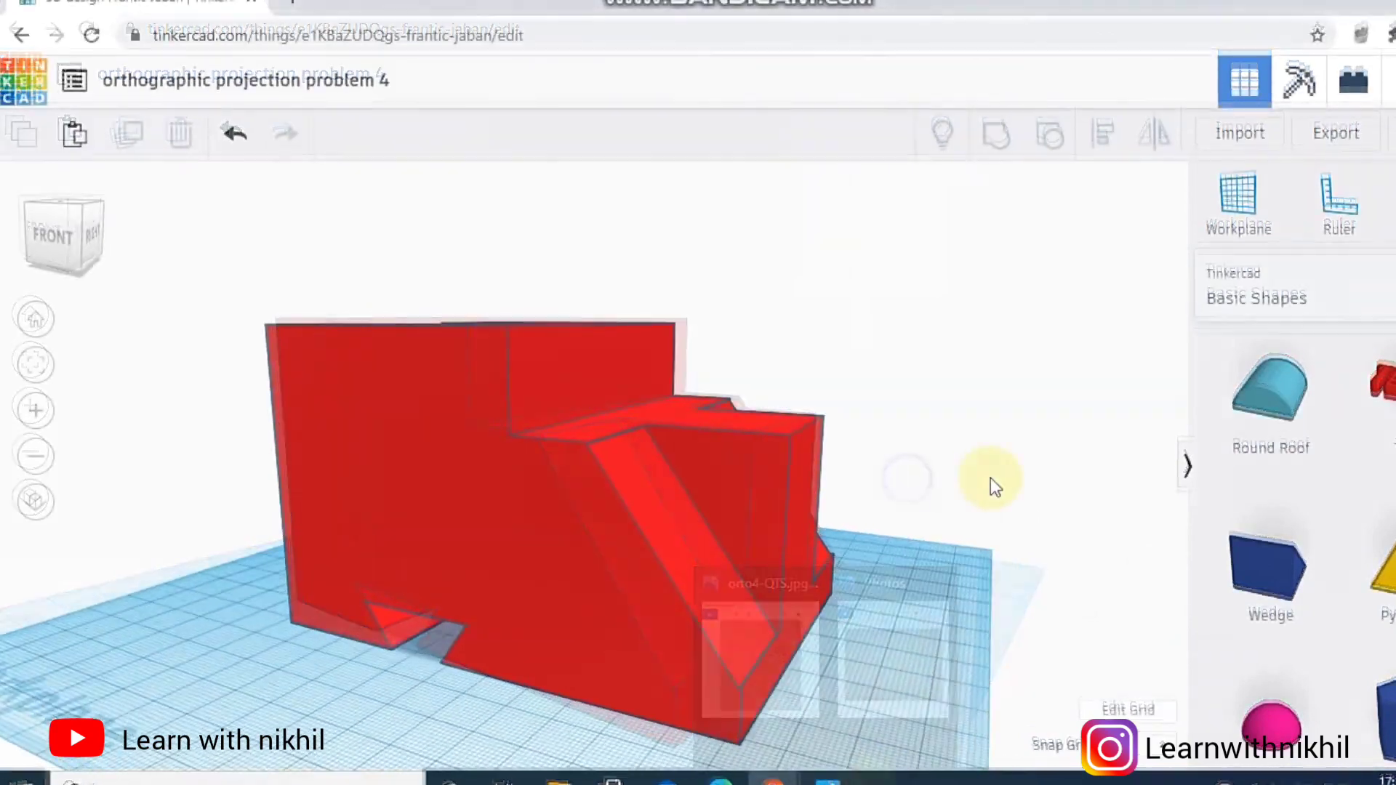
{"action": "left_click_drag", "start_coordinate": [993, 485], "coordinate": [886, 495]}
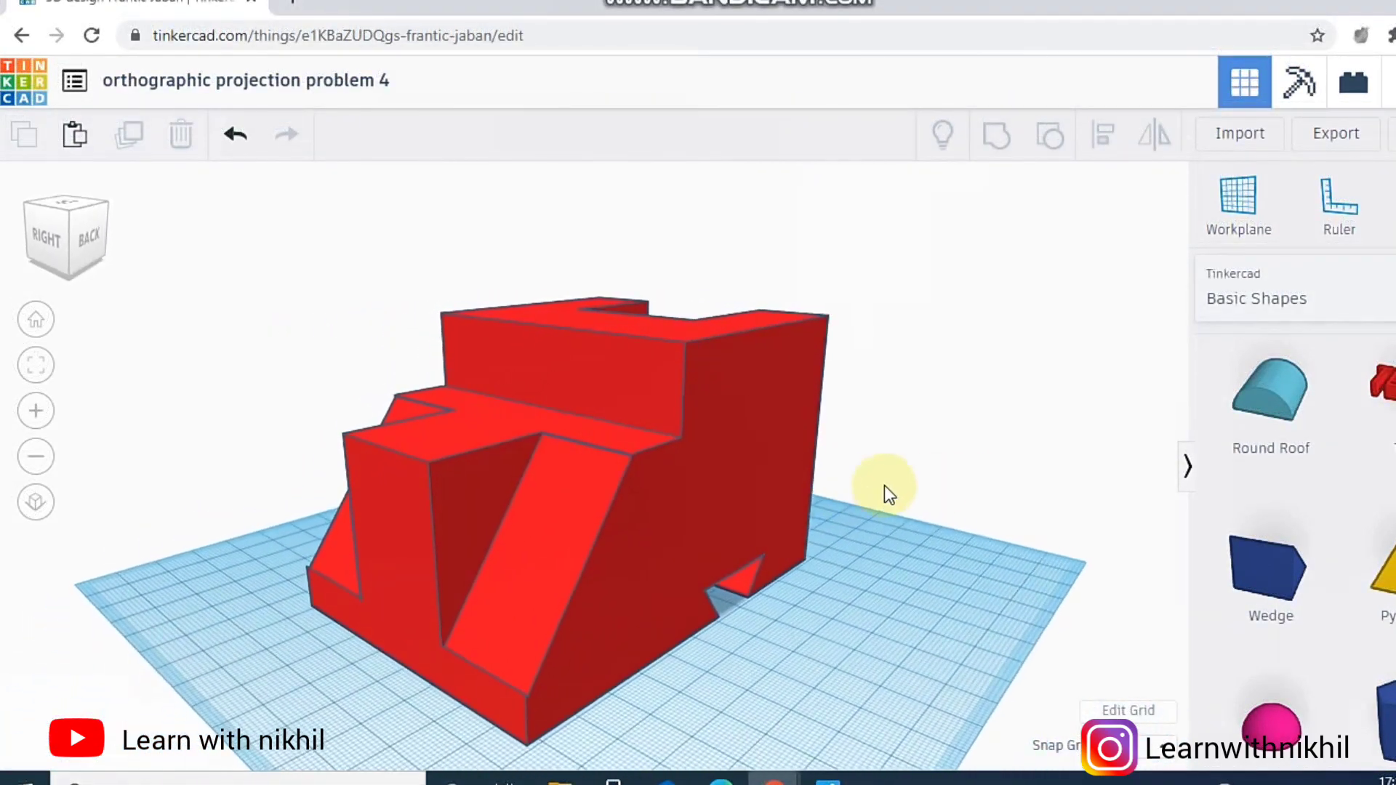
{"action": "left_click_drag", "start_coordinate": [882, 489], "coordinate": [761, 489]}
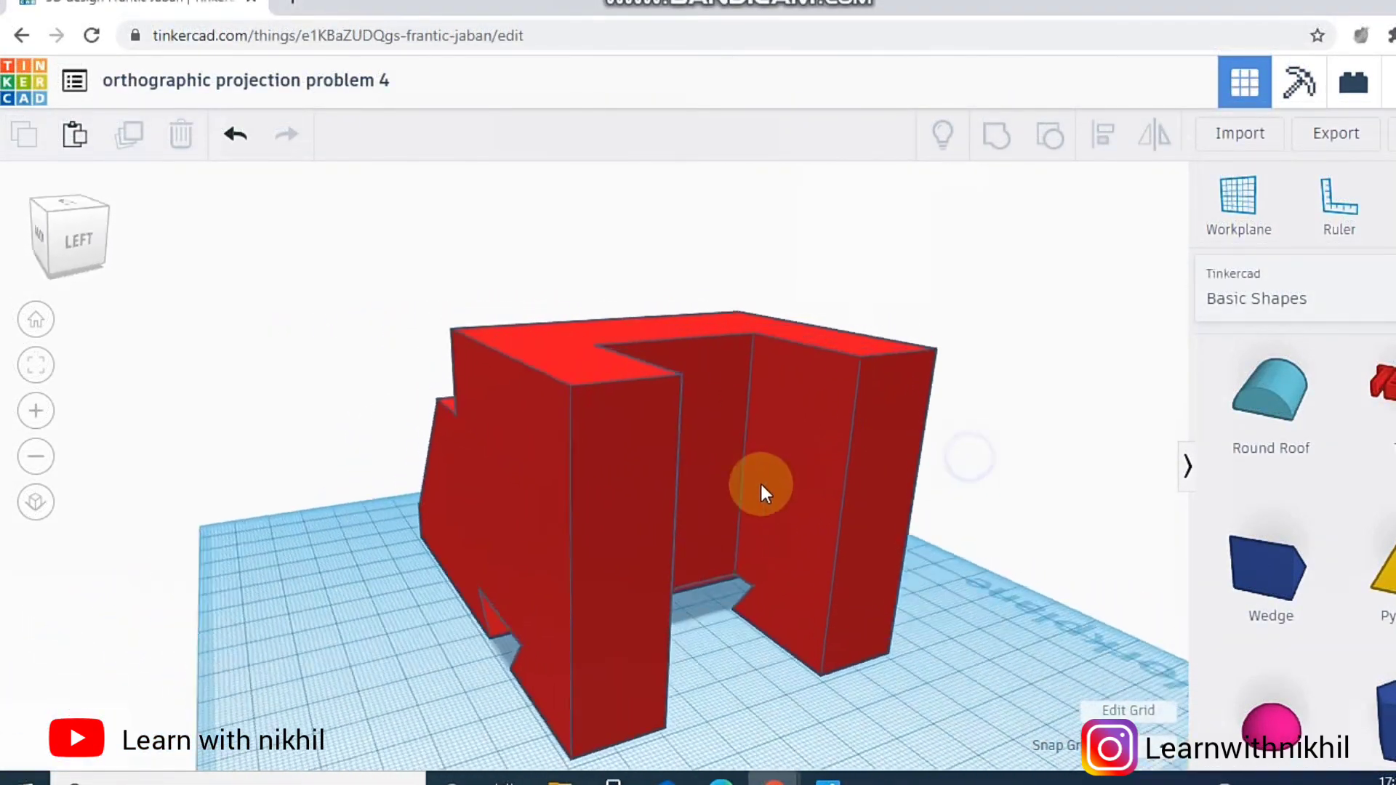
{"action": "left_click_drag", "start_coordinate": [761, 490], "coordinate": [722, 449]}
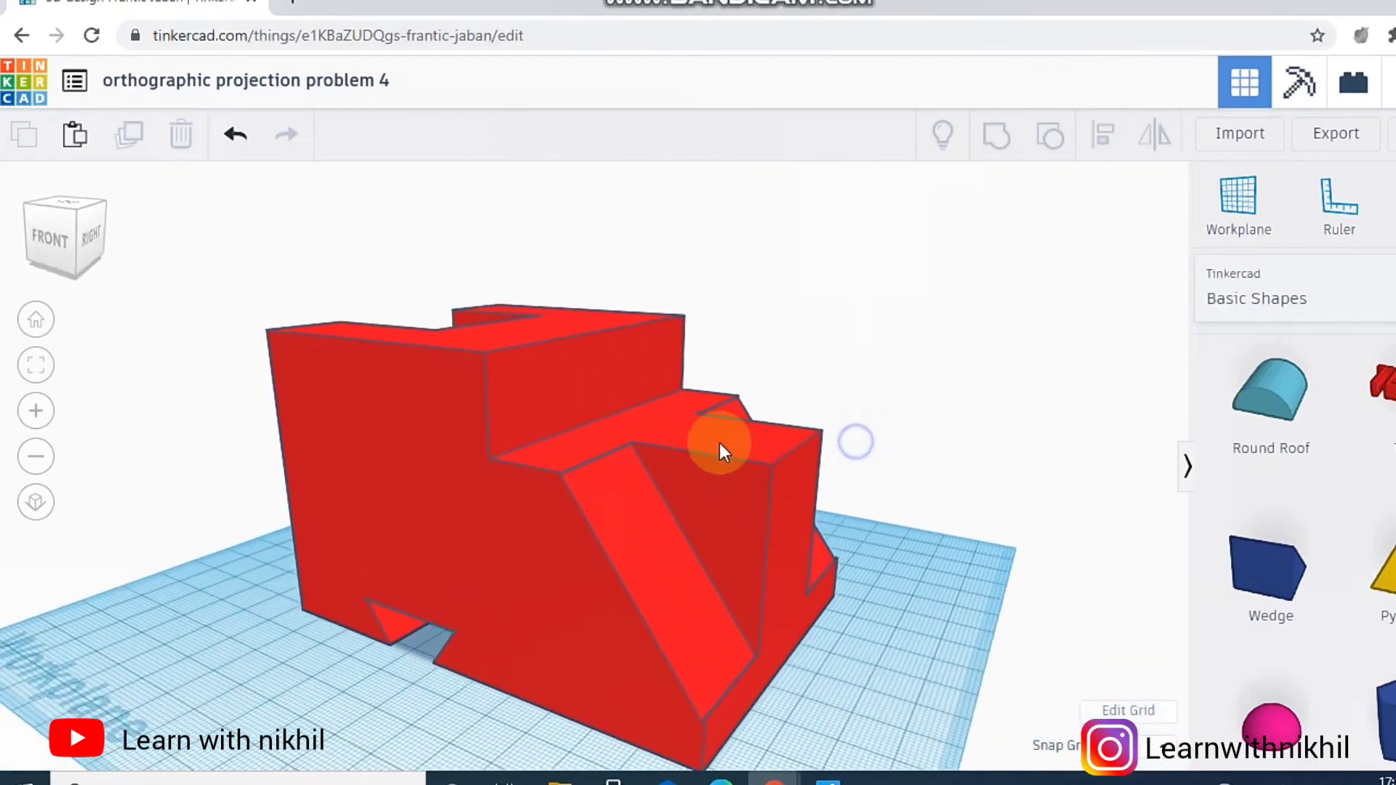